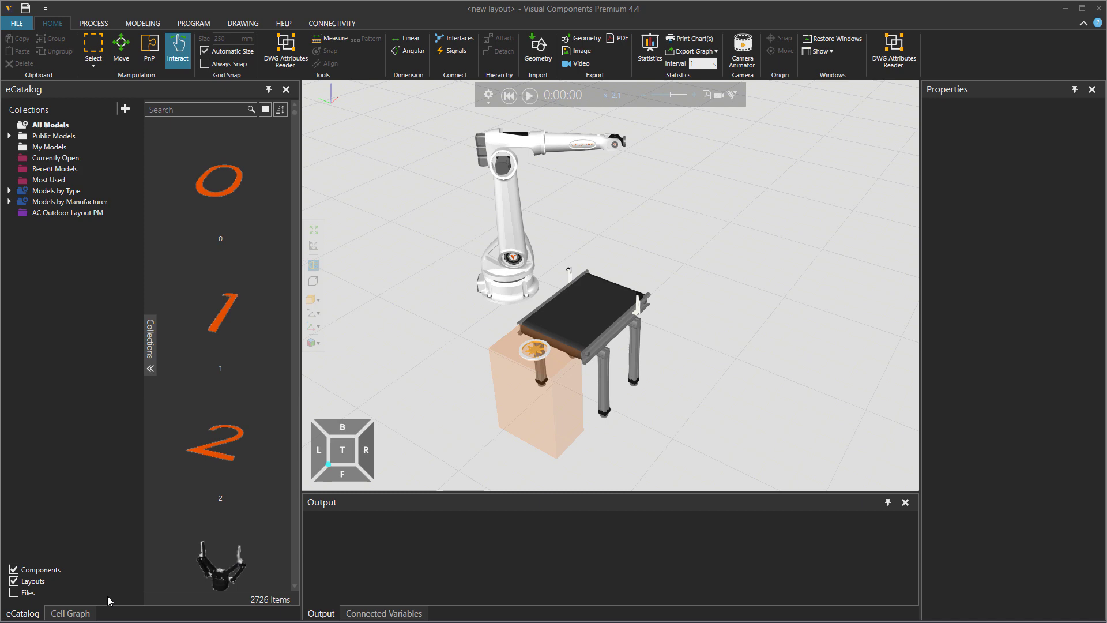
Show the Cell Graph component hierarchy and select the Conveyor Sensor
left_click(70, 613)
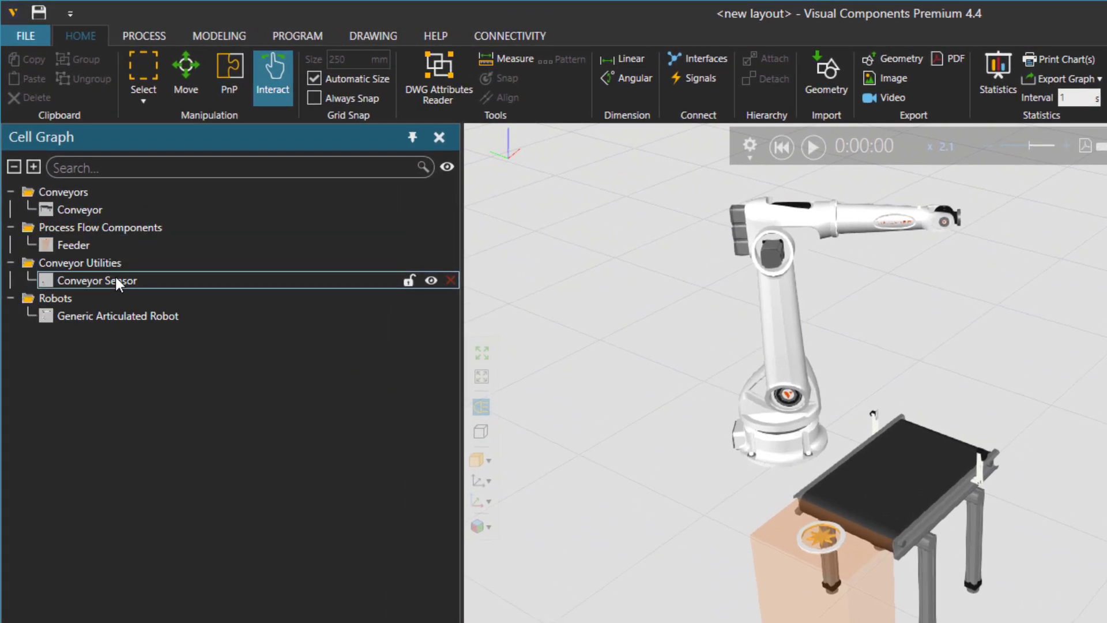
left_click(117, 316)
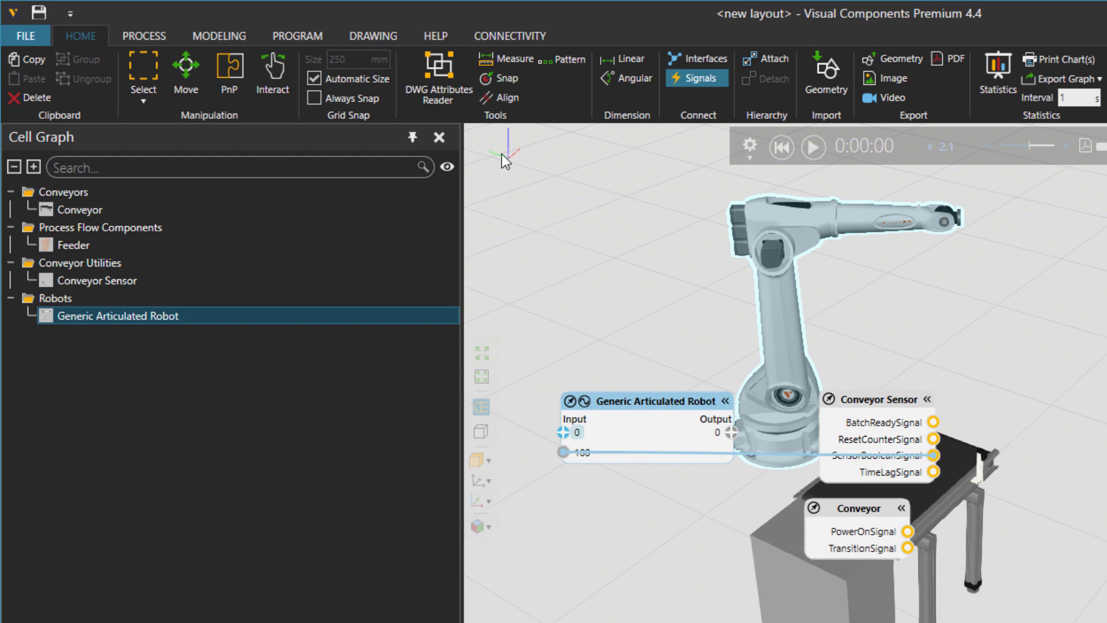
mouse_move(699, 353)
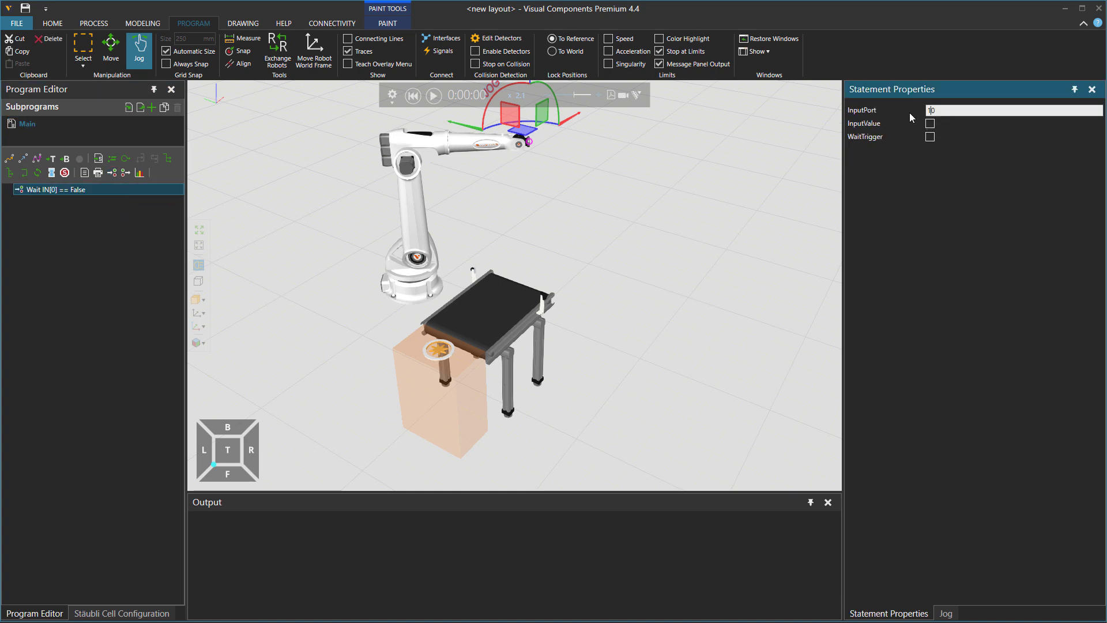
Make the Wait check IN[100] True and add a Set State Idle statement above it
type("100")
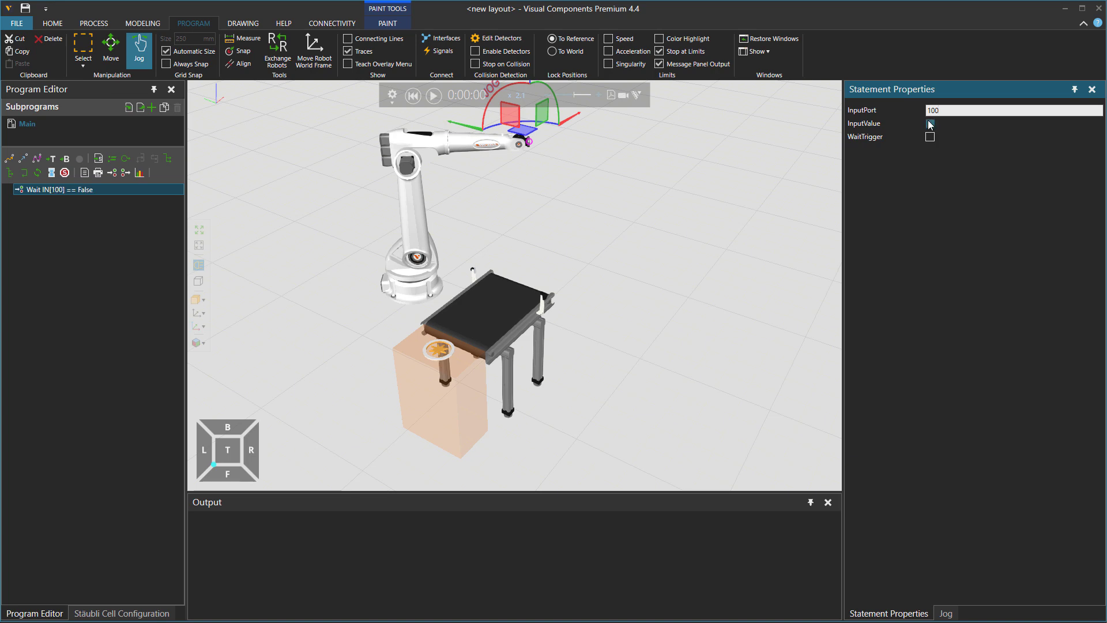
left_click(930, 122)
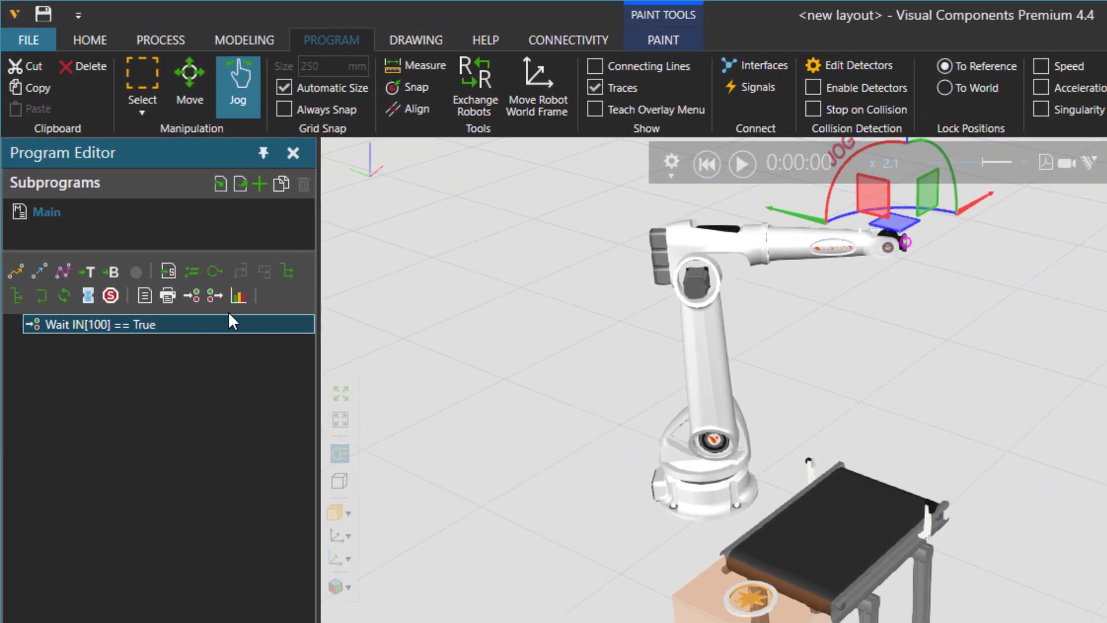
left_click(237, 296)
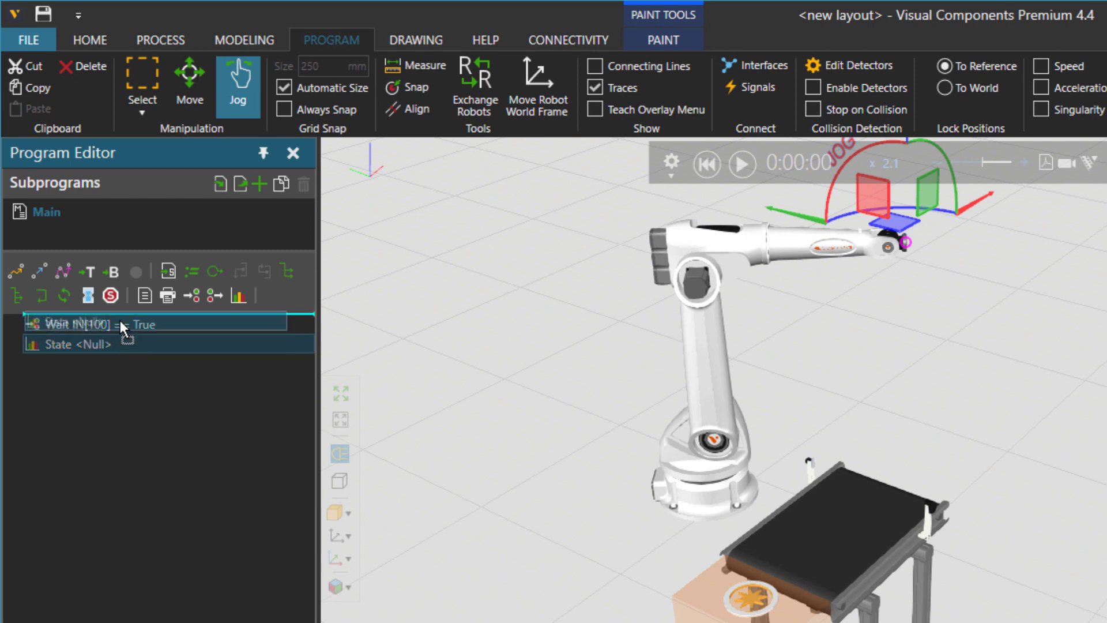
left_click_drag(92, 324, 92, 345)
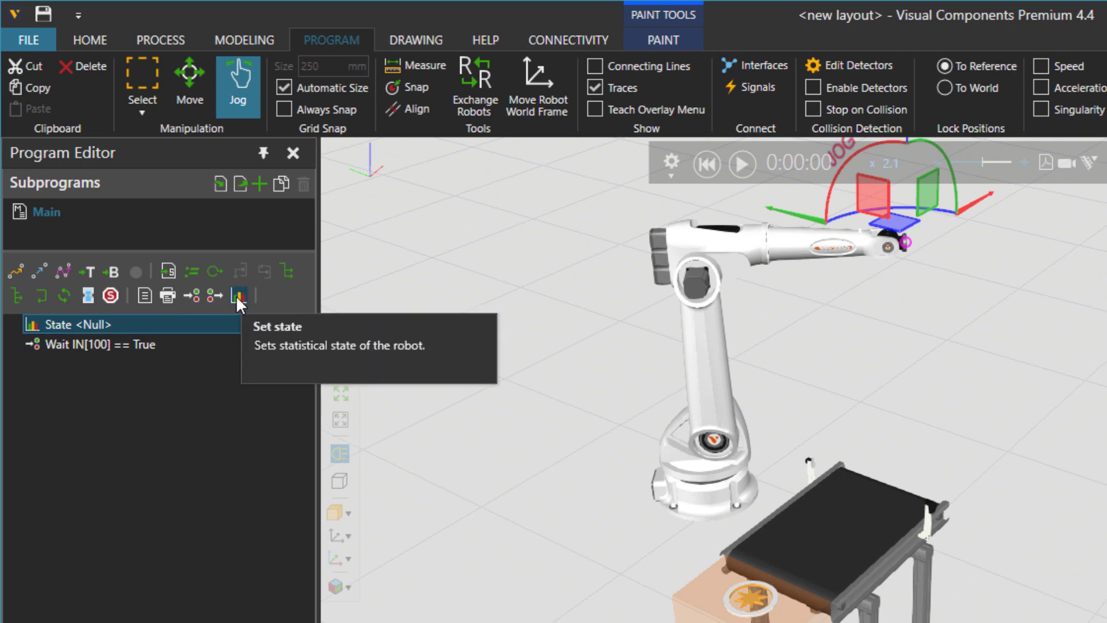
mouse_move(205, 386)
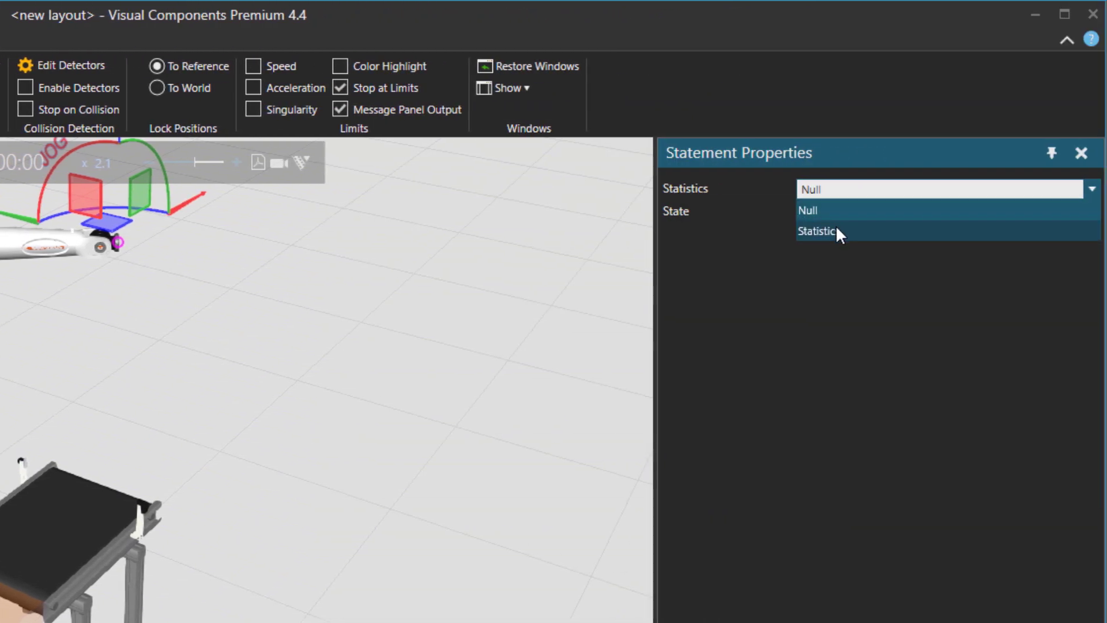
left_click(818, 231)
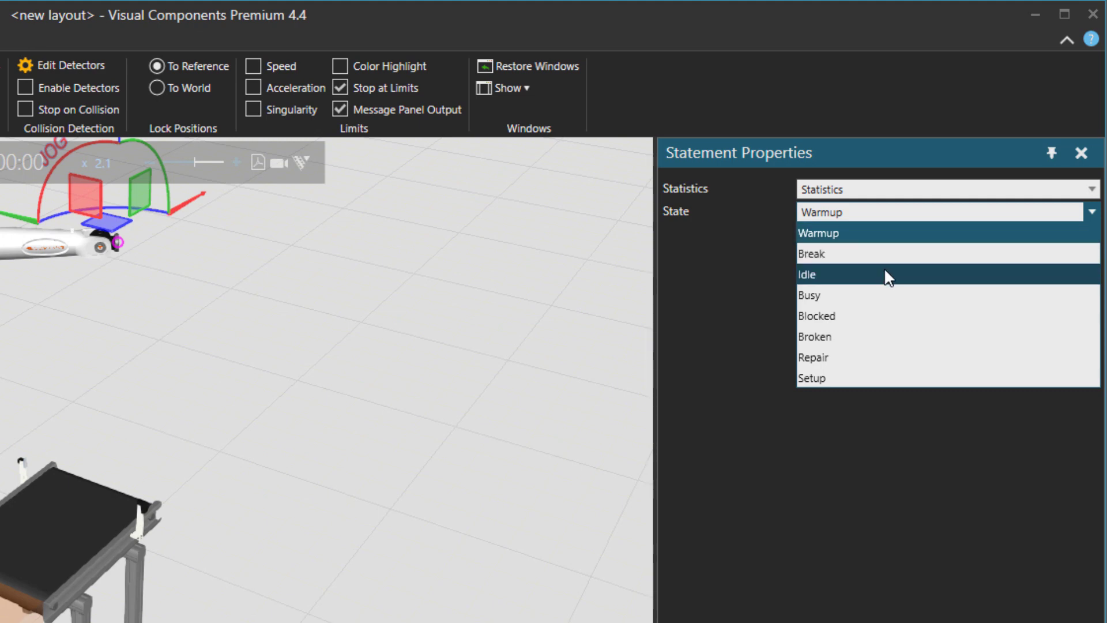
left_click(807, 274)
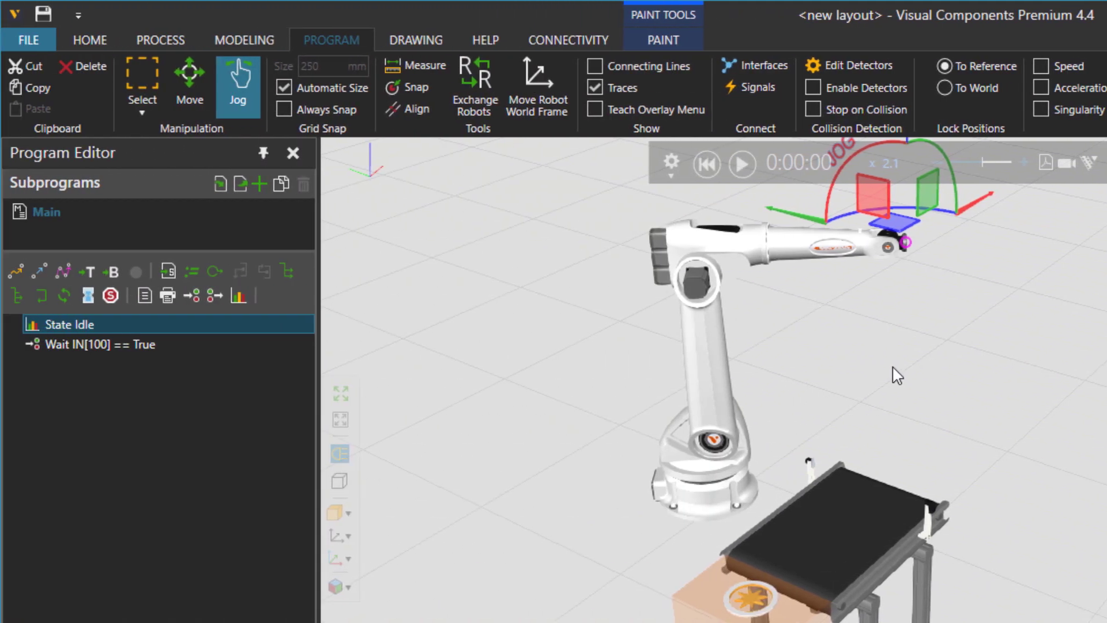
left_click(96, 344)
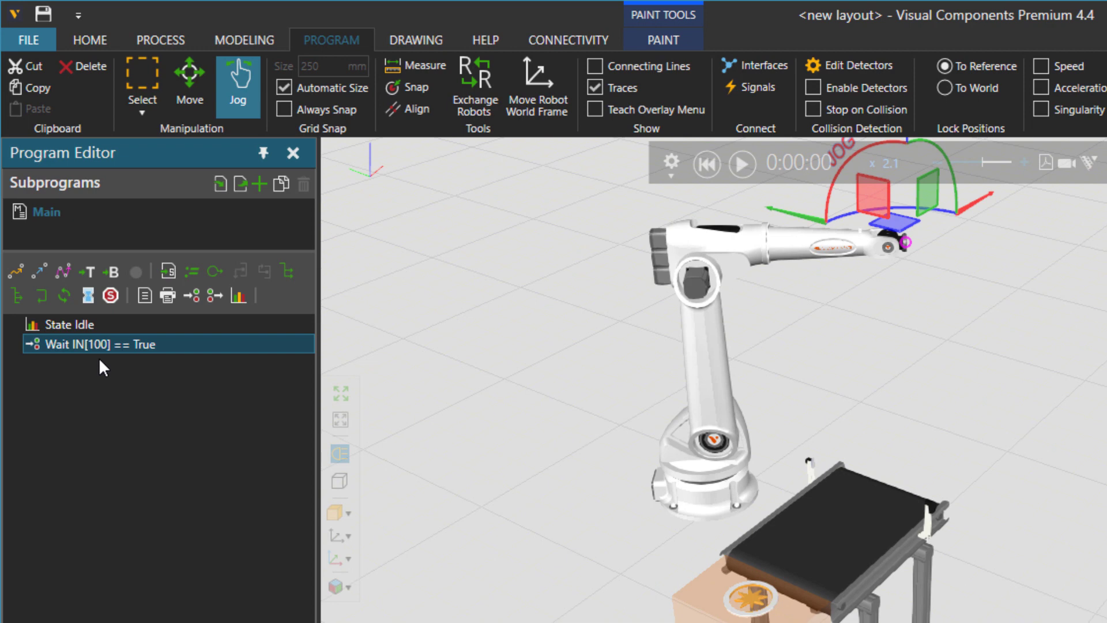
Add an integer variable named count to the Main routine
left_click(47, 211)
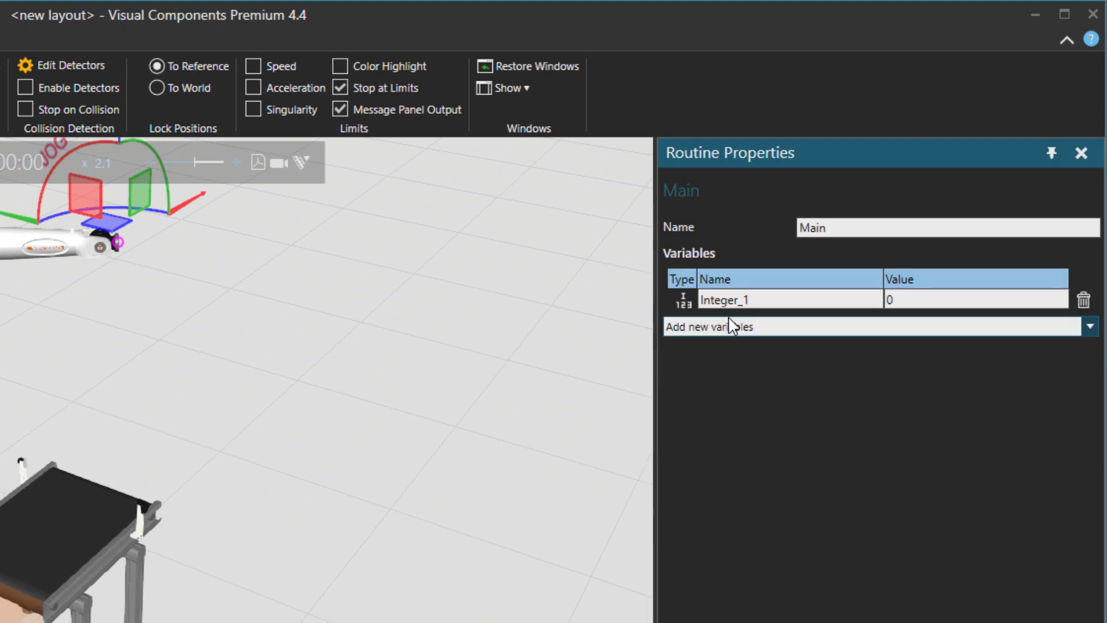
double_click(724, 299)
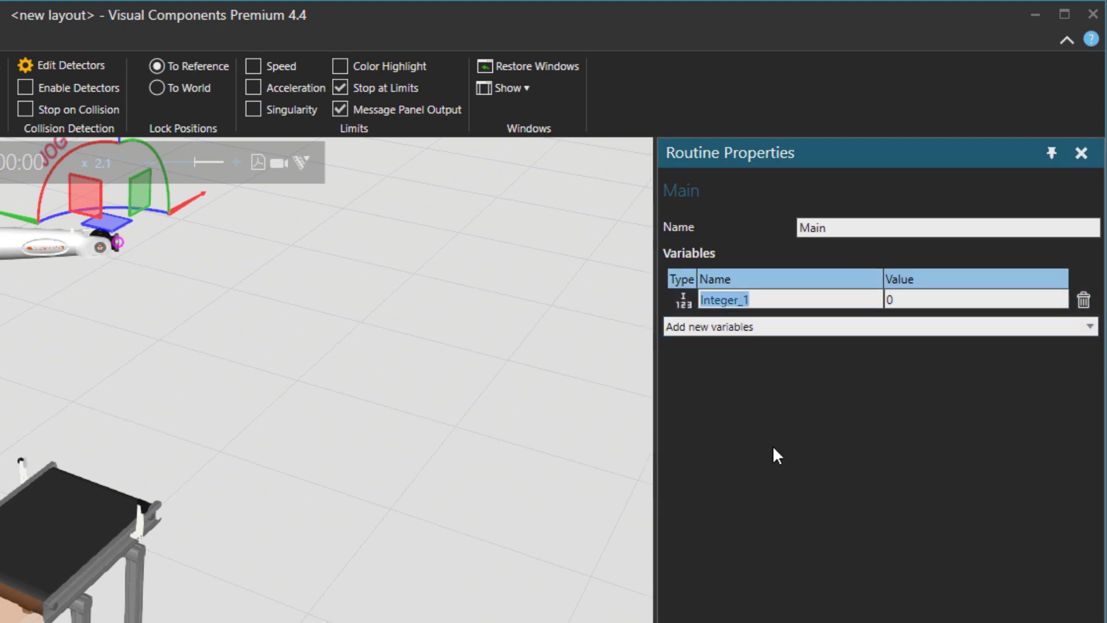
type("count")
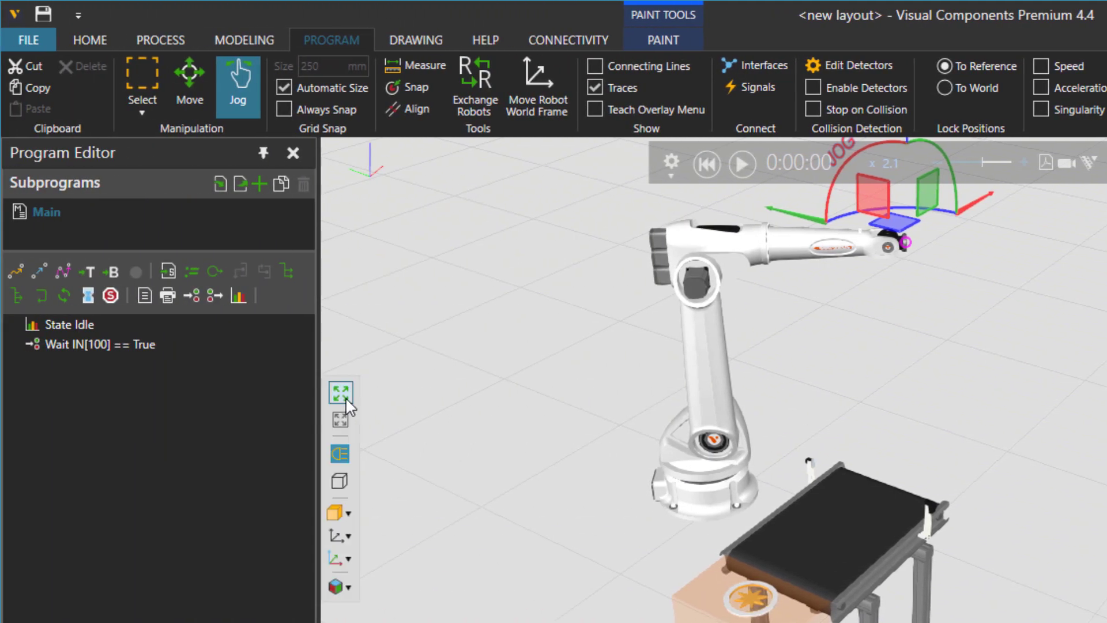
left_click(70, 324)
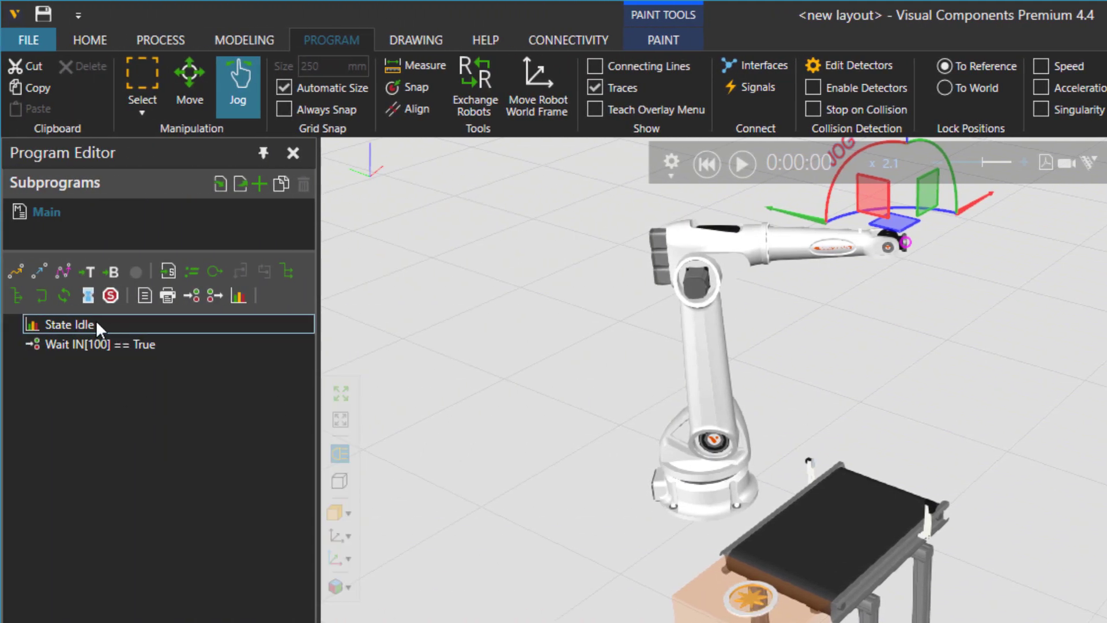
Insert an If statement with two ElseIf branches and condition count==0
left_click(286, 270)
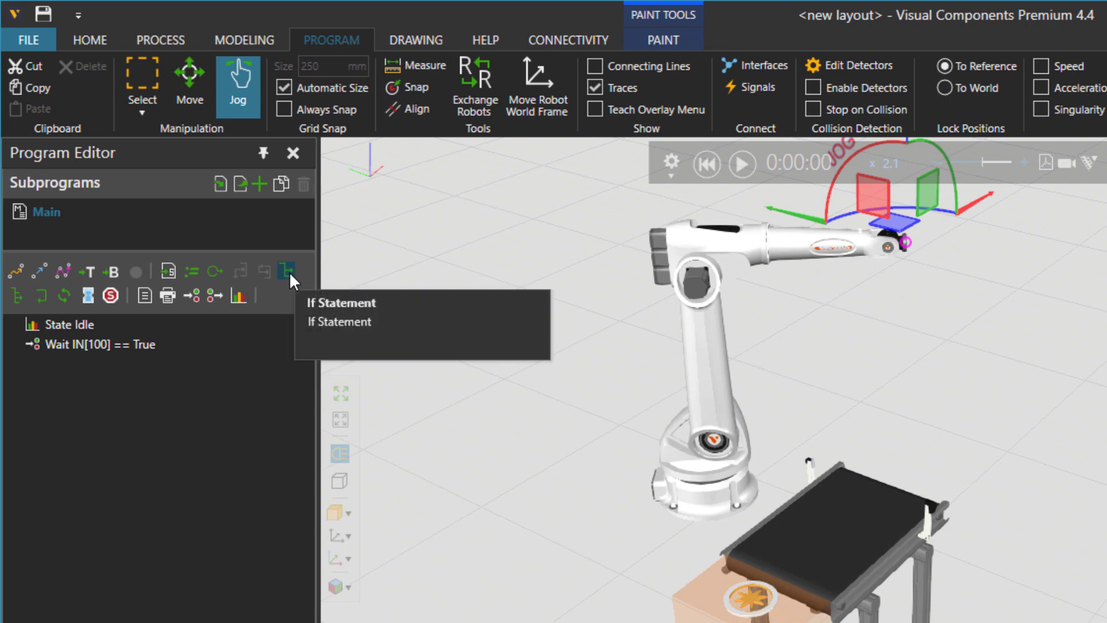
left_click(340, 302)
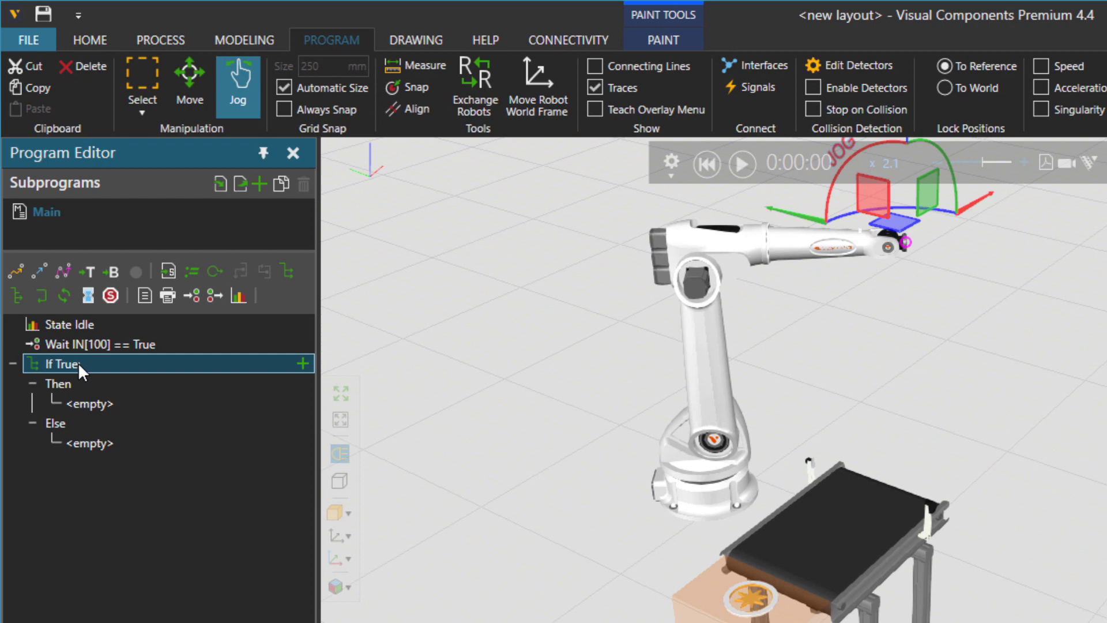
left_click(60, 383)
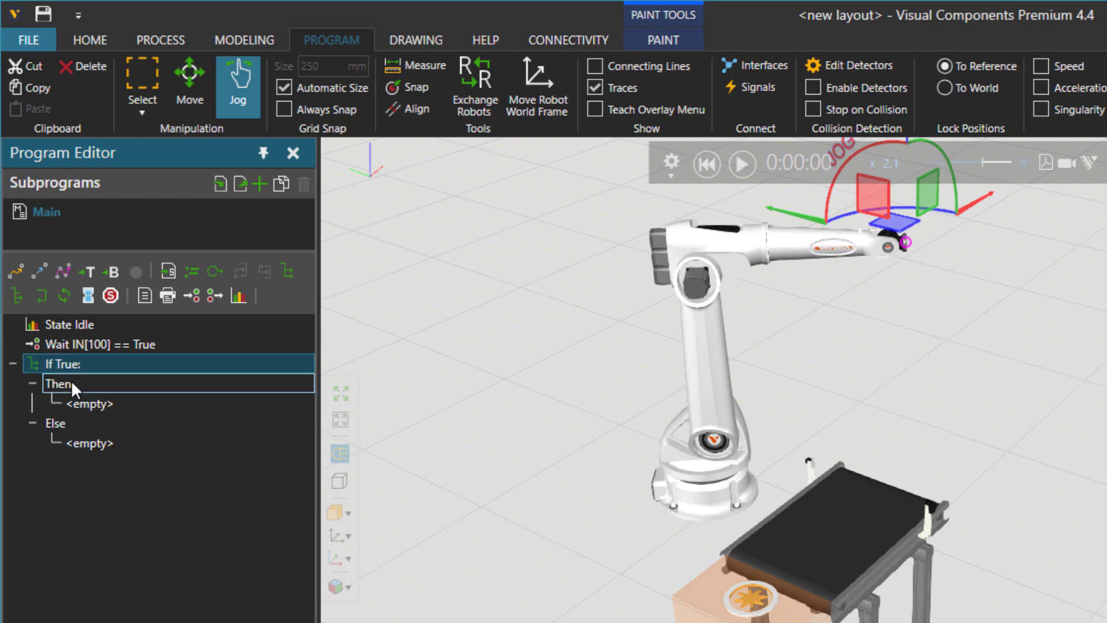
left_click(56, 422)
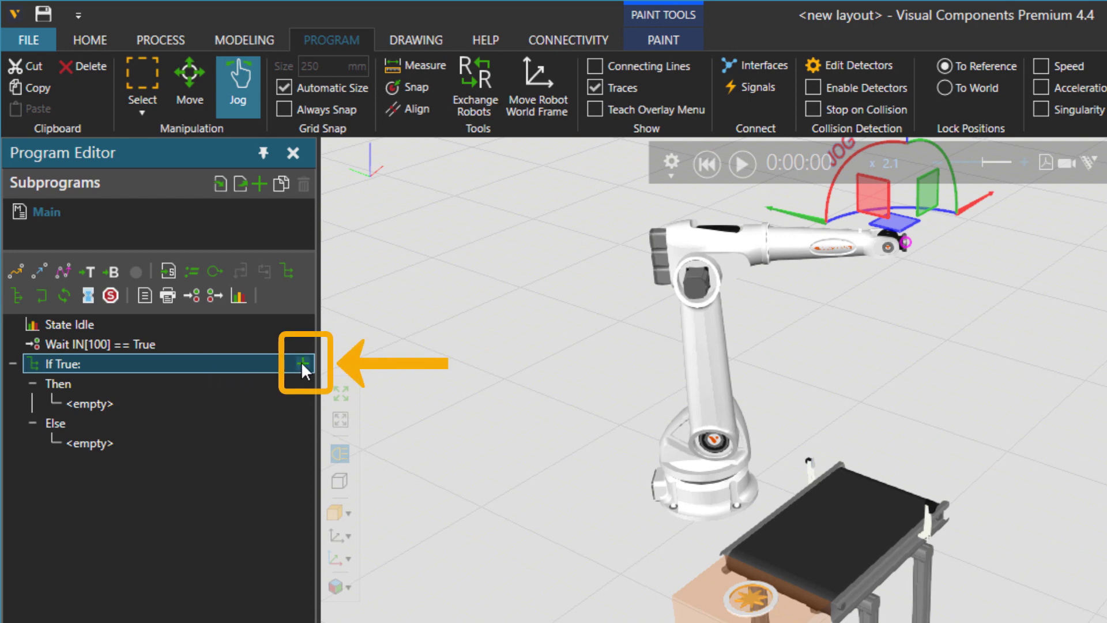
left_click(303, 364)
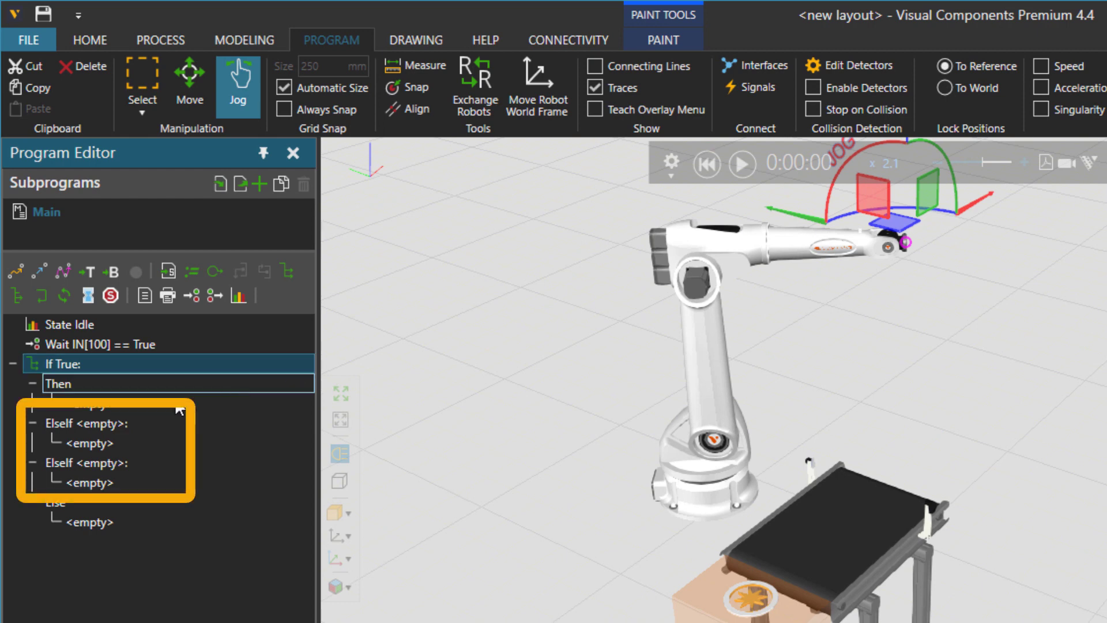
left_click(71, 363)
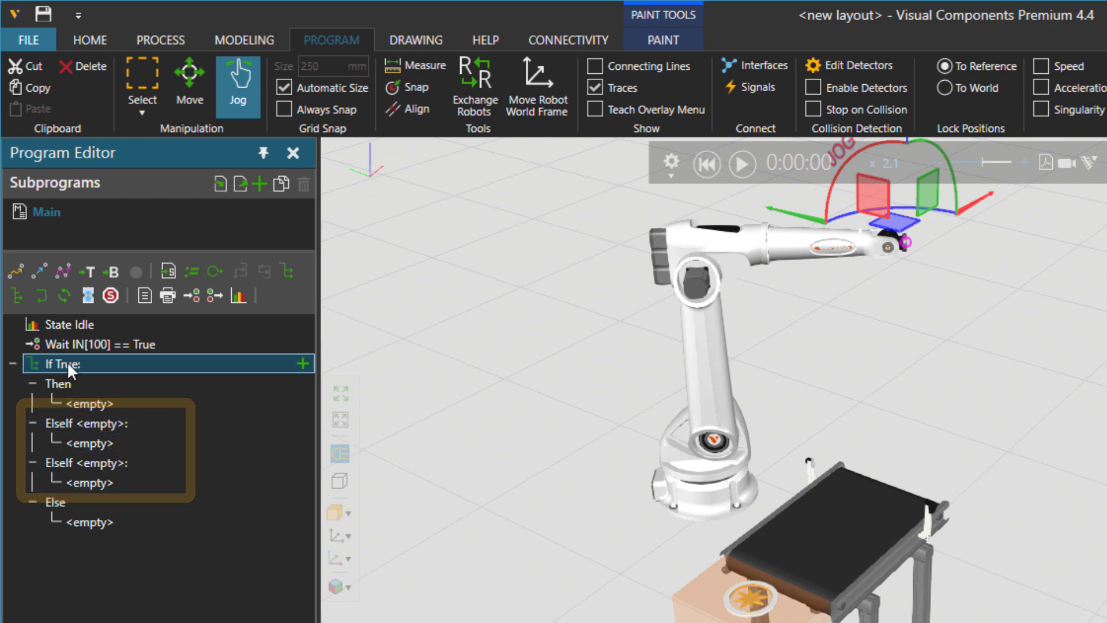
double_click(57, 364)
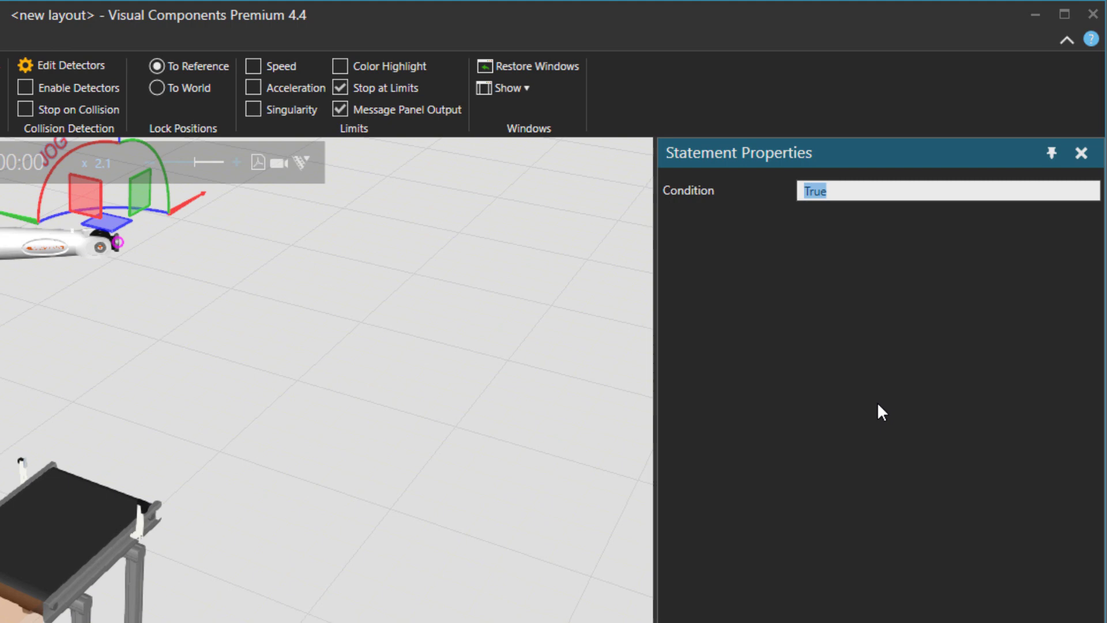
type("count")
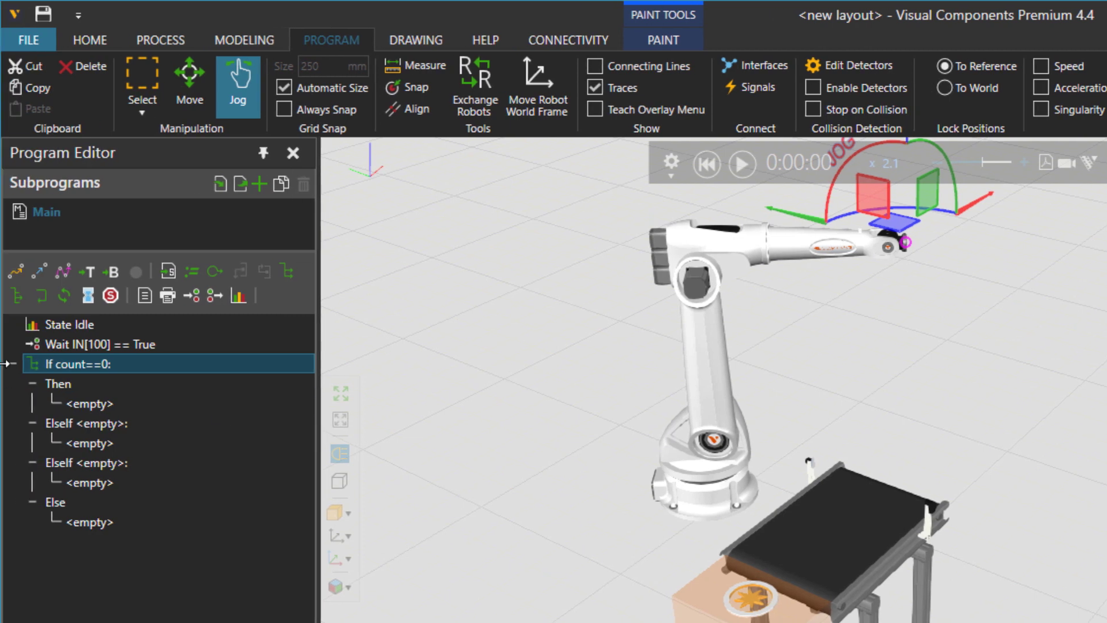
left_click(90, 403)
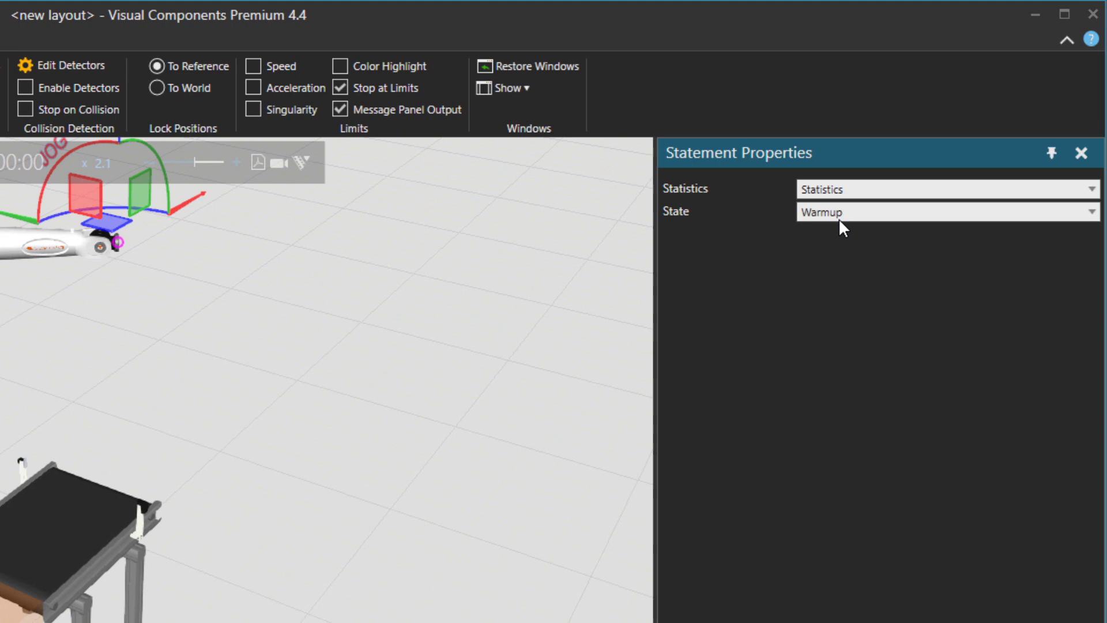
Set the Then branch state to Busy and print "First Part Arrived!"
left_click(946, 211)
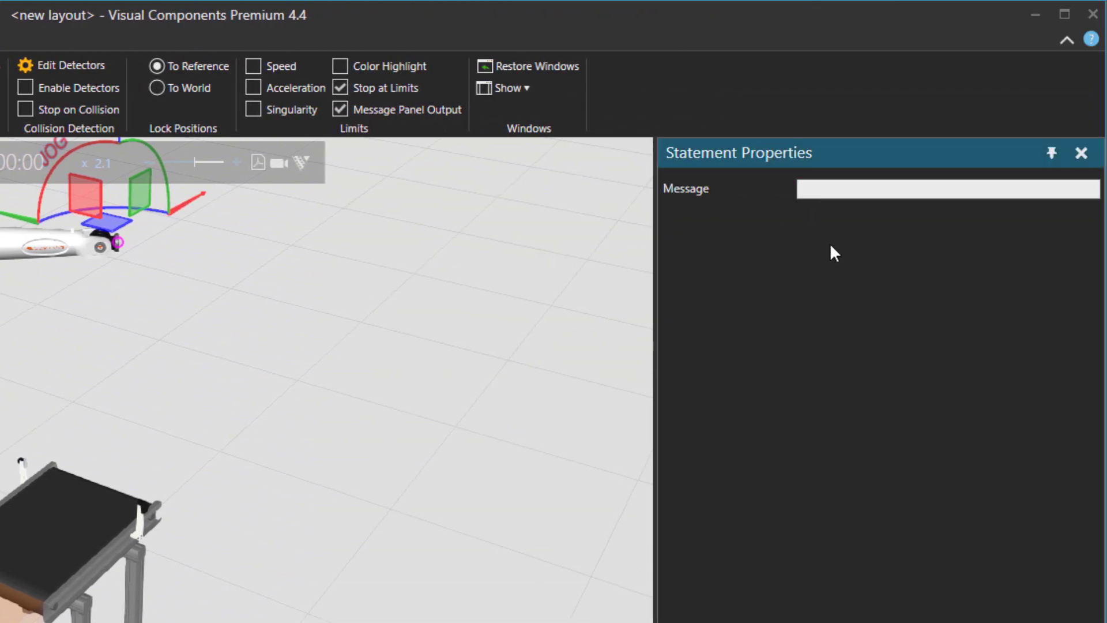
type("First P")
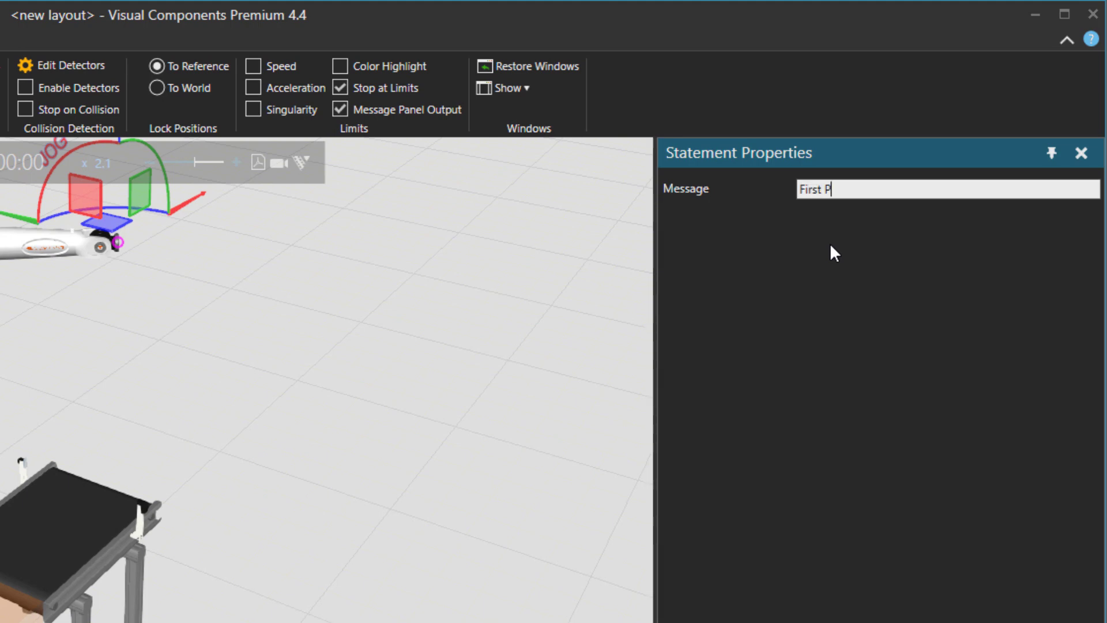
type("art Arrive")
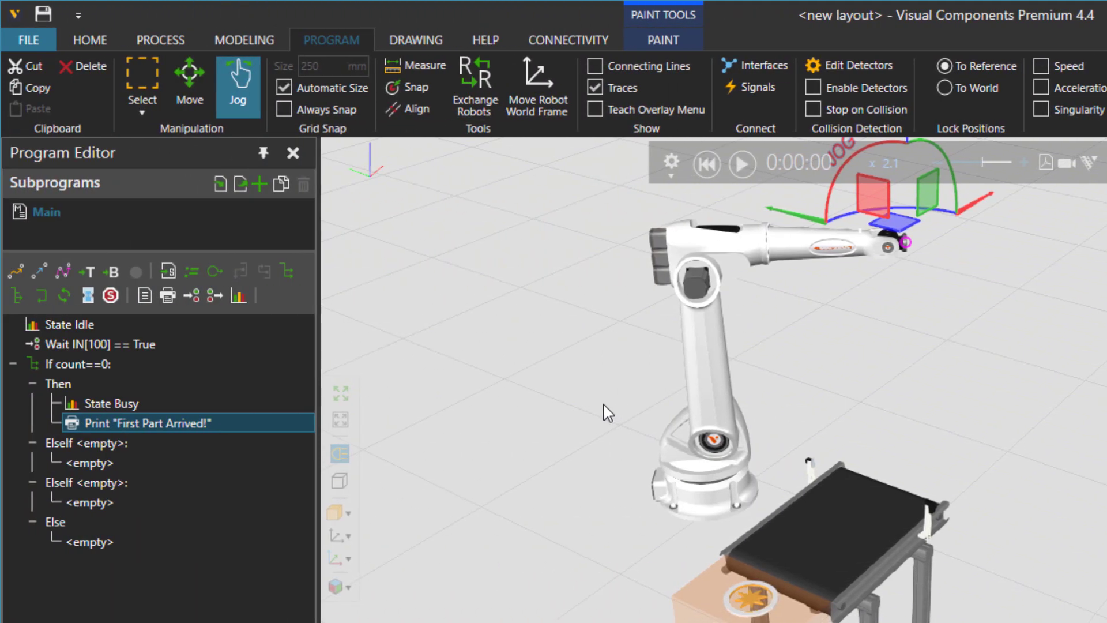
mouse_move(226, 319)
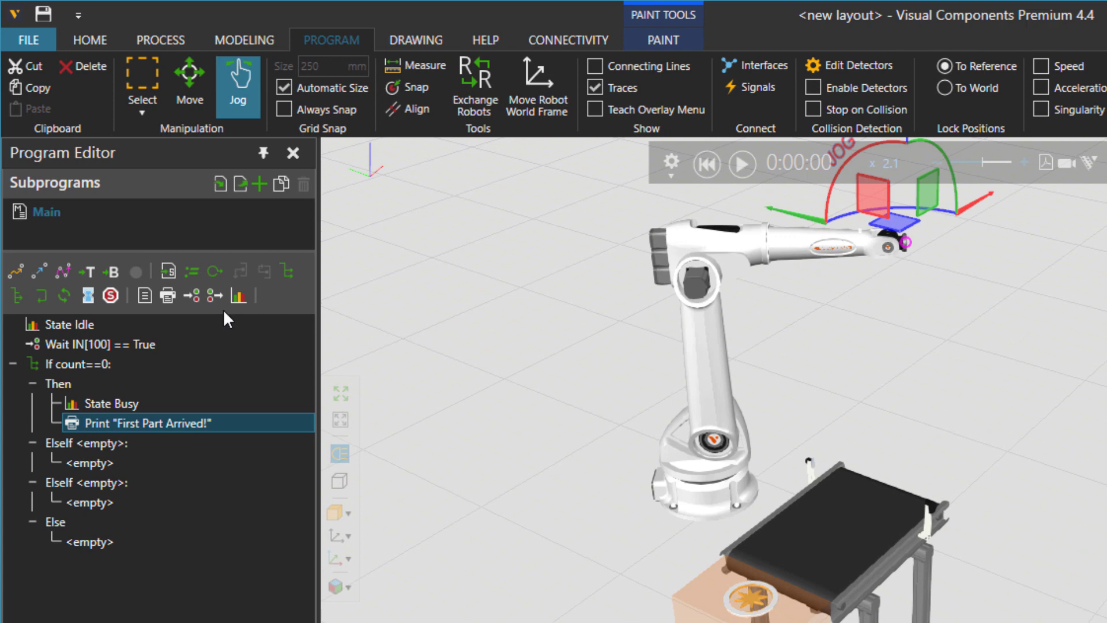
Add an Assign statement setting count to count+1
left_click(91, 324)
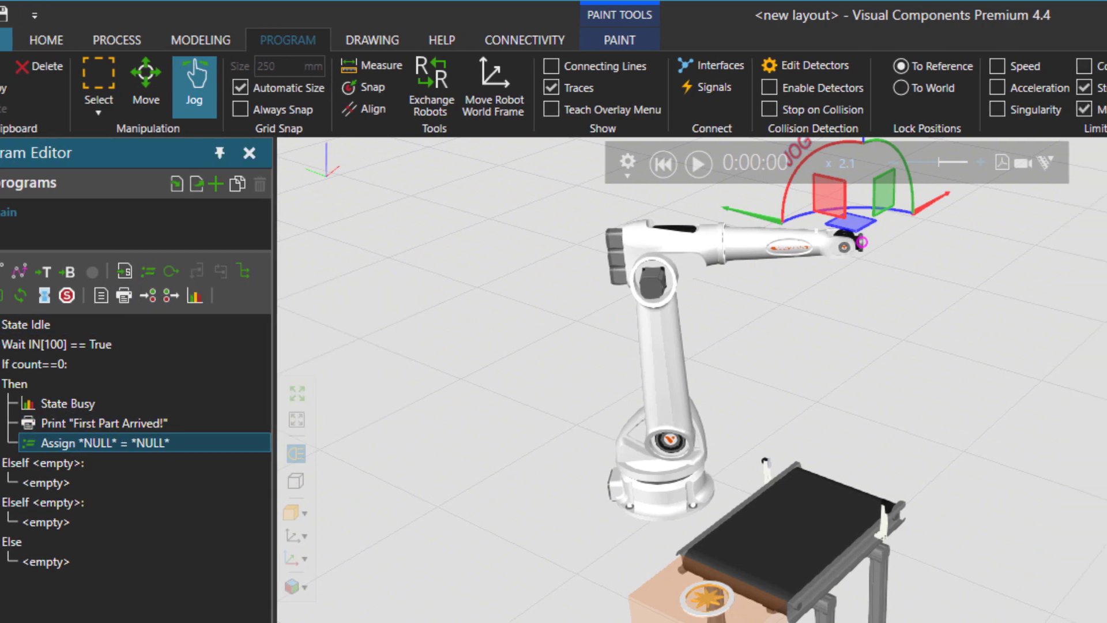
type("count")
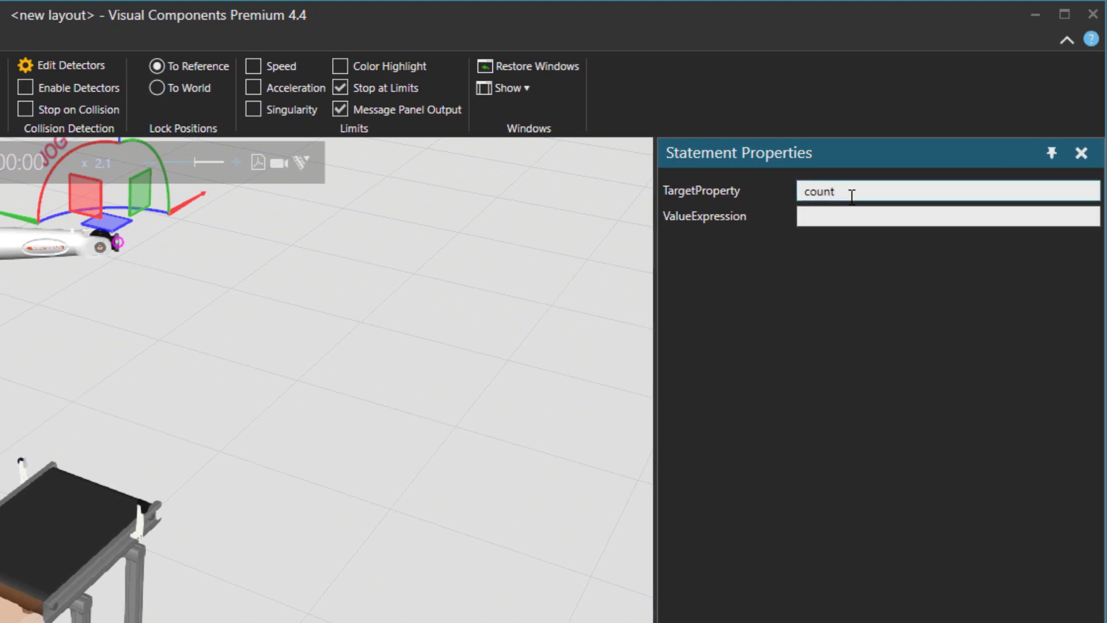
type("c")
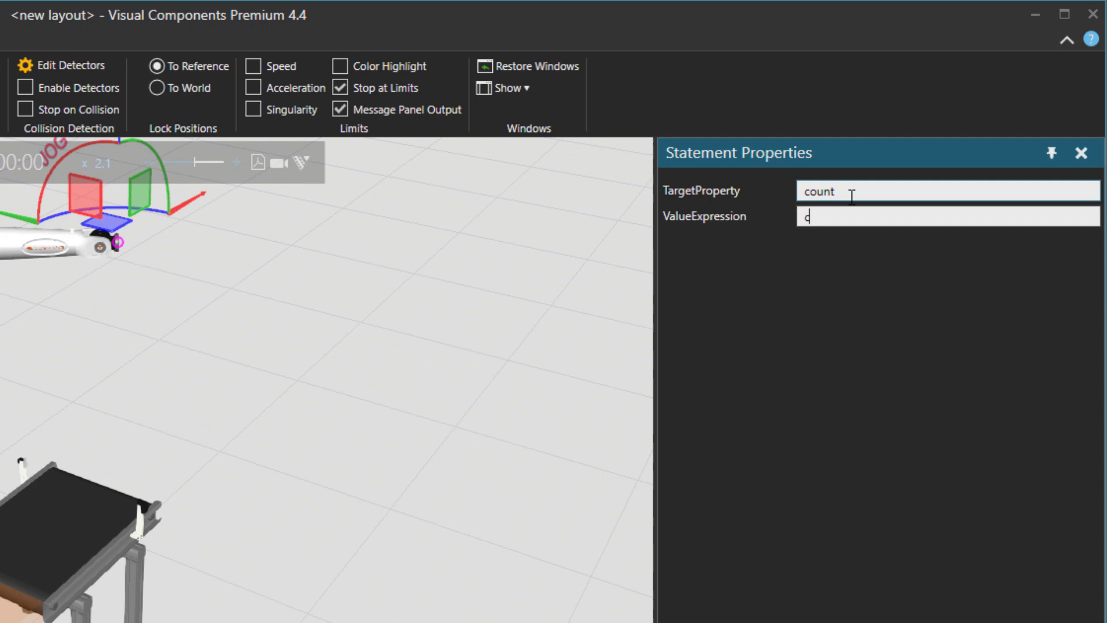
type("ount")
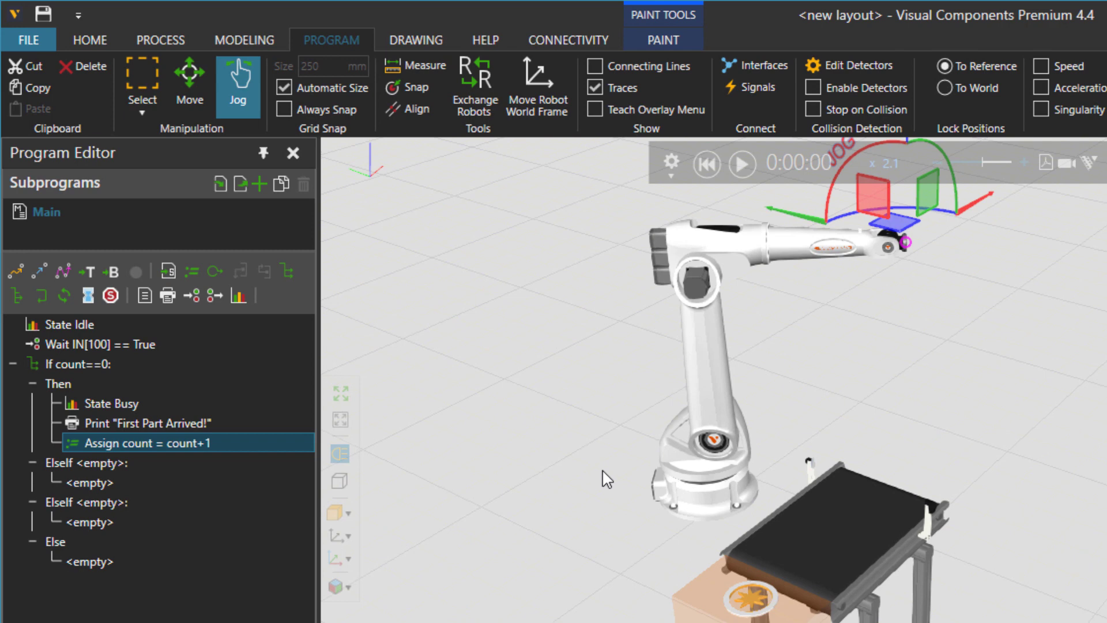
mouse_move(87, 295)
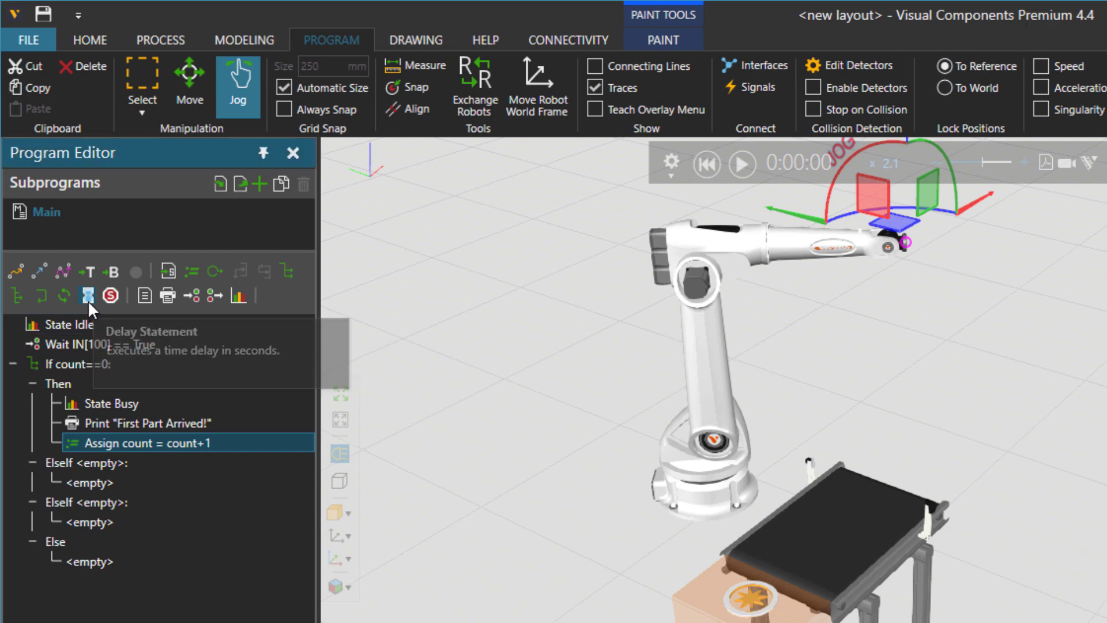
Add a 2-second delay and set the first ElseIf condition to count==1
left_click(89, 295)
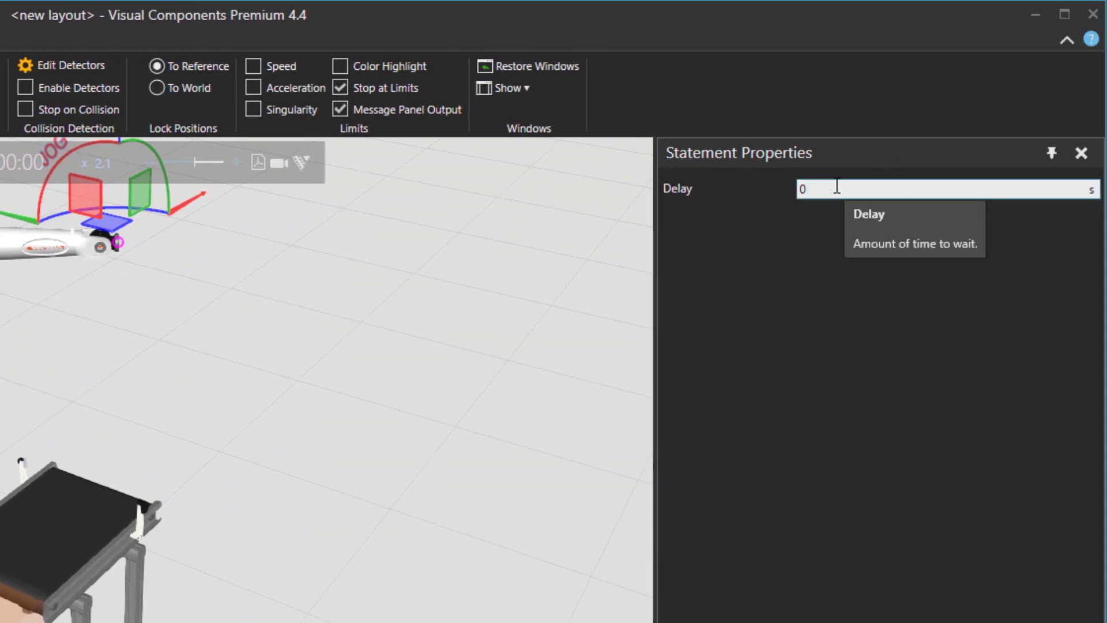
type("2")
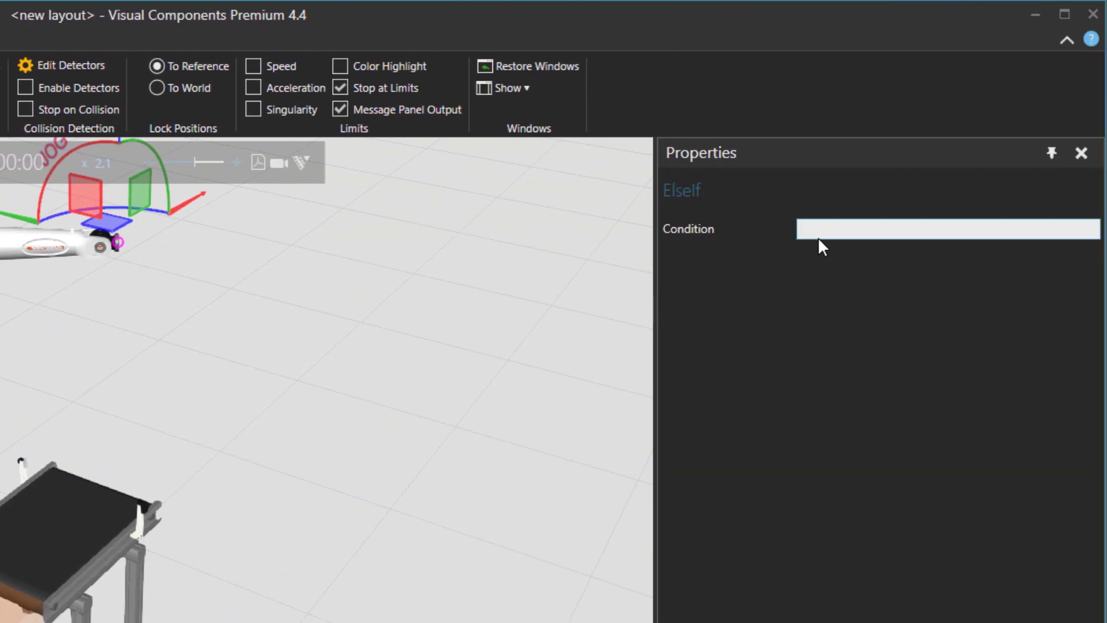
left_click(946, 229)
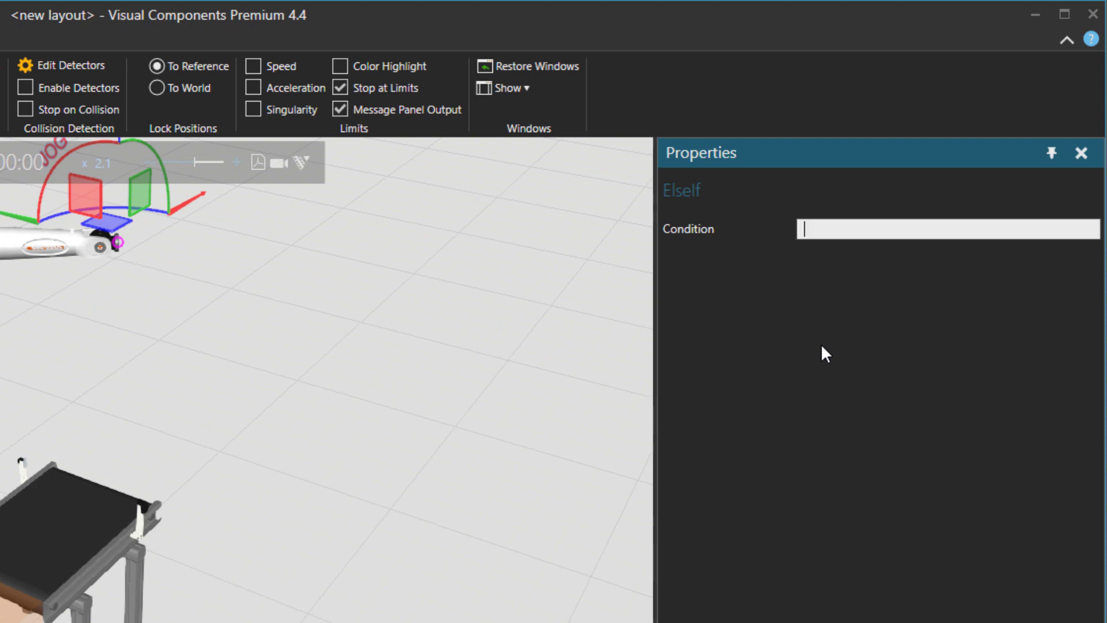
type("count==")
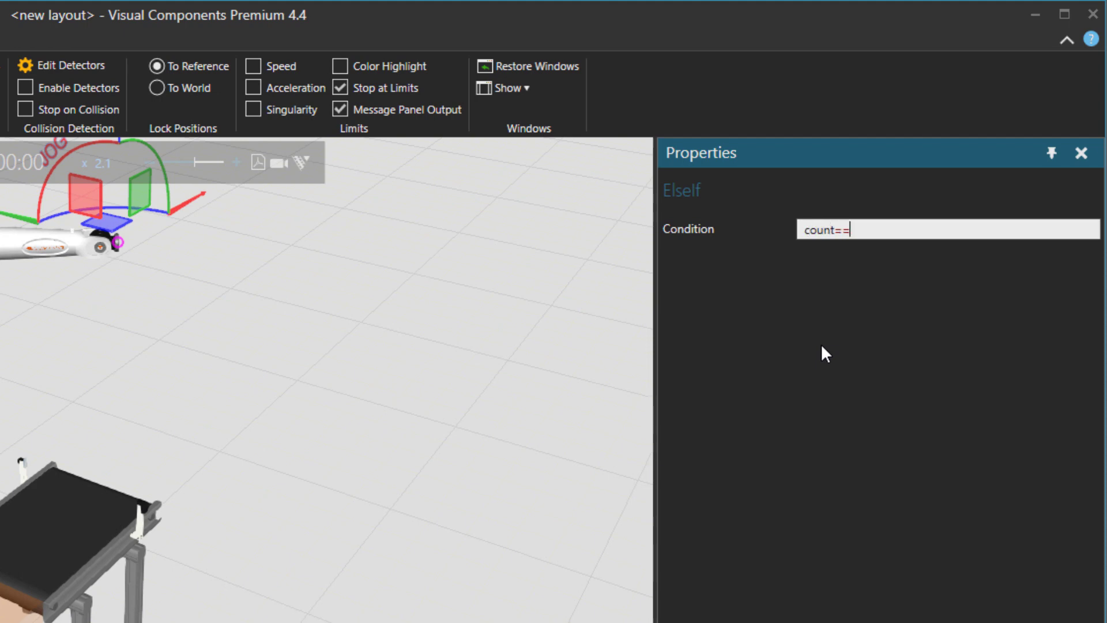
type("1")
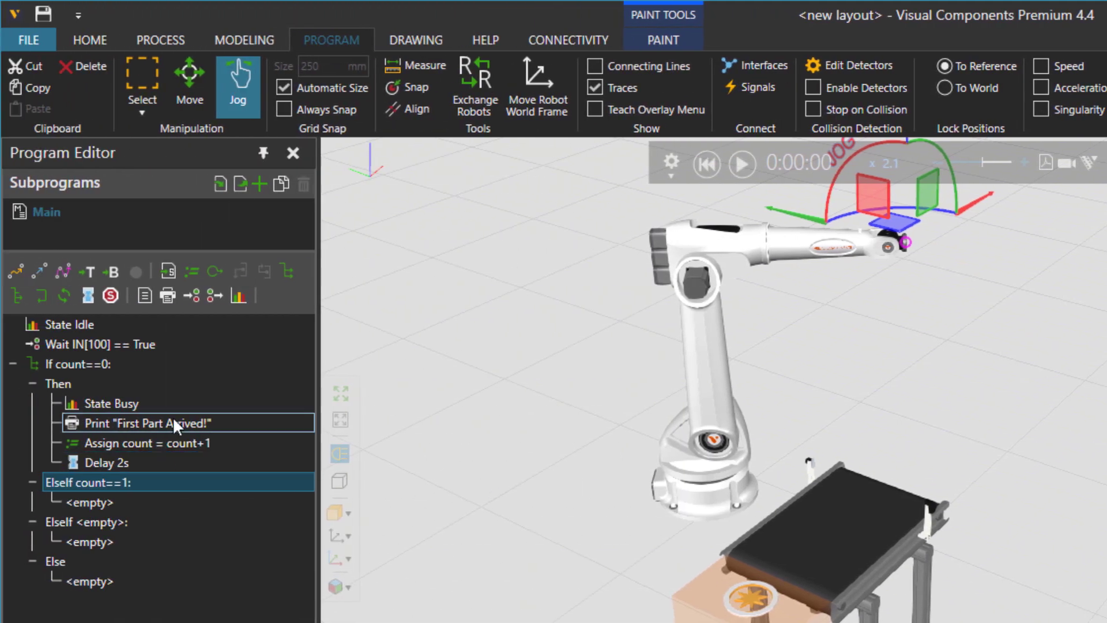
Copy the Then statements into the count==1 branch, printing "Second Part Arrived!"
left_click(110, 403)
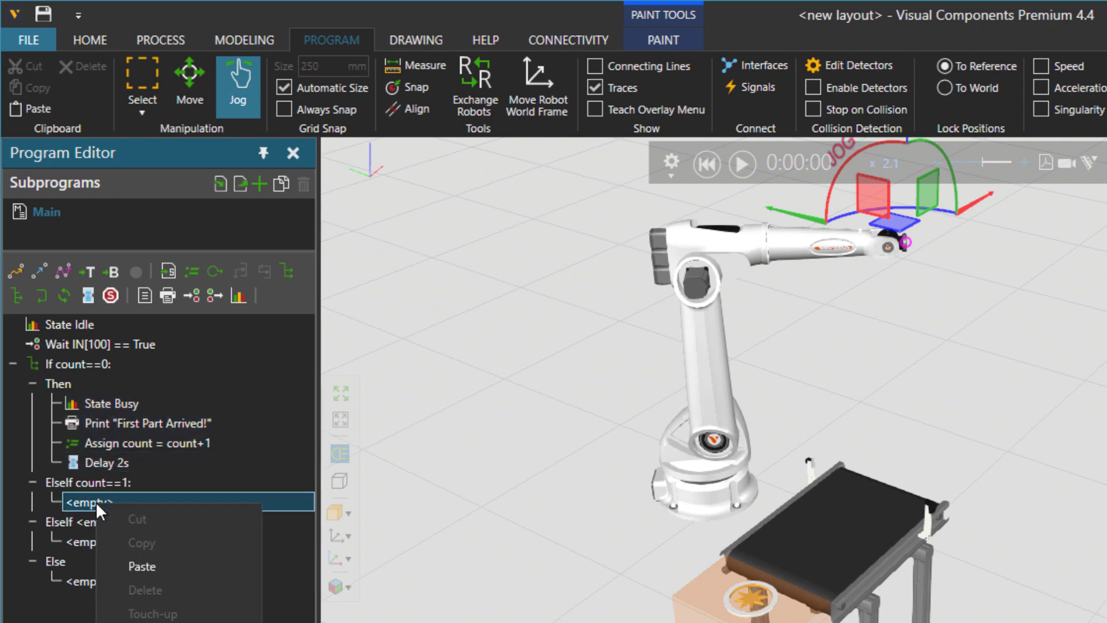
left_click(142, 566)
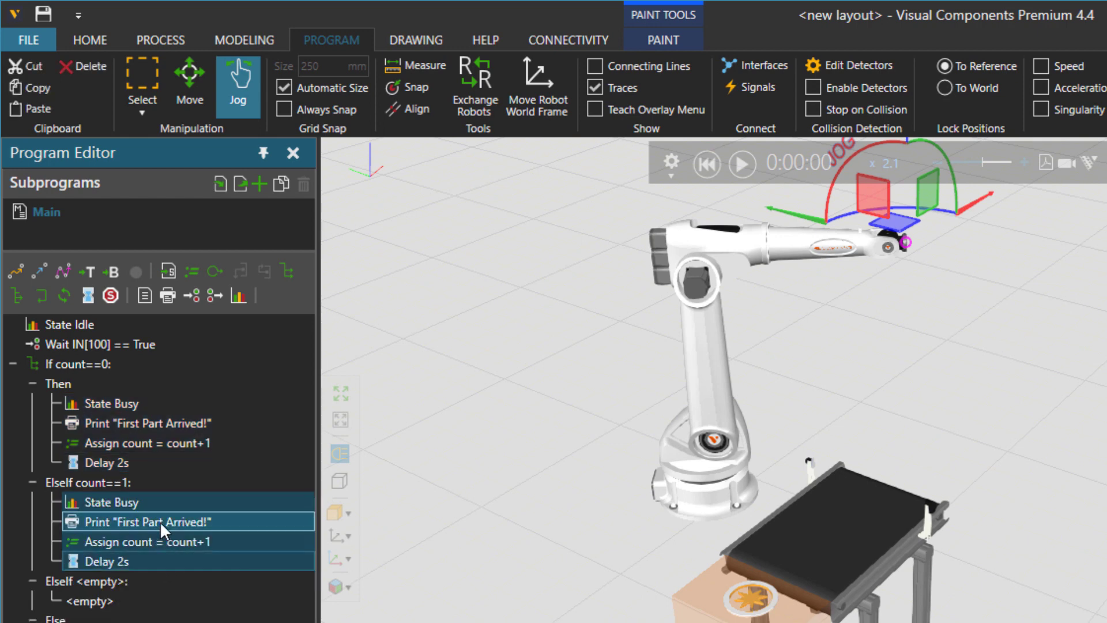
double_click(148, 521)
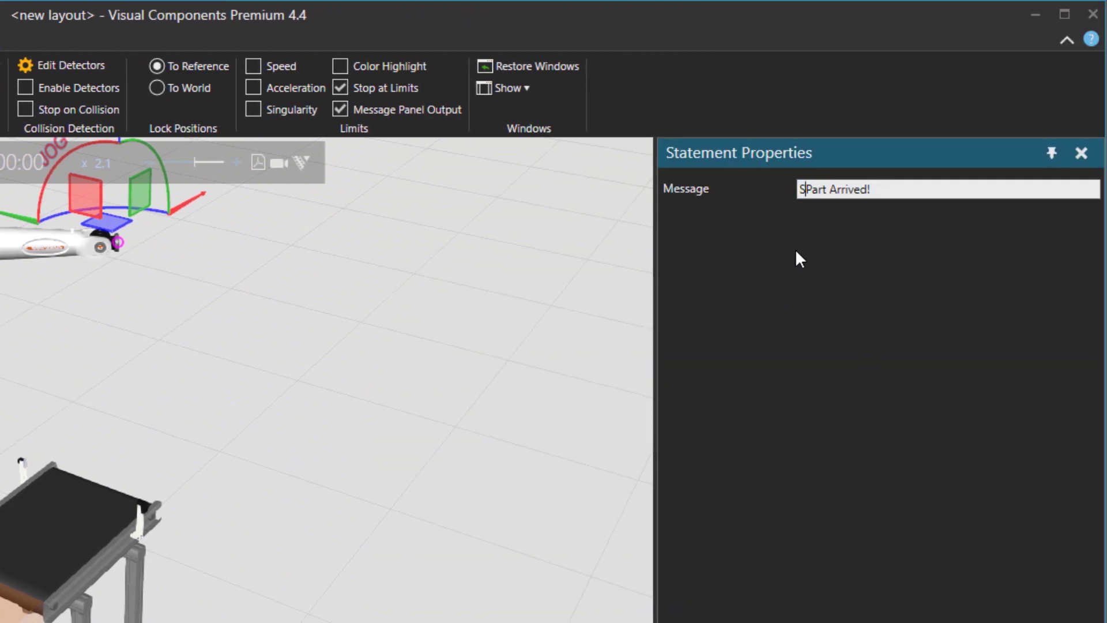
type("Second Part Arrived!")
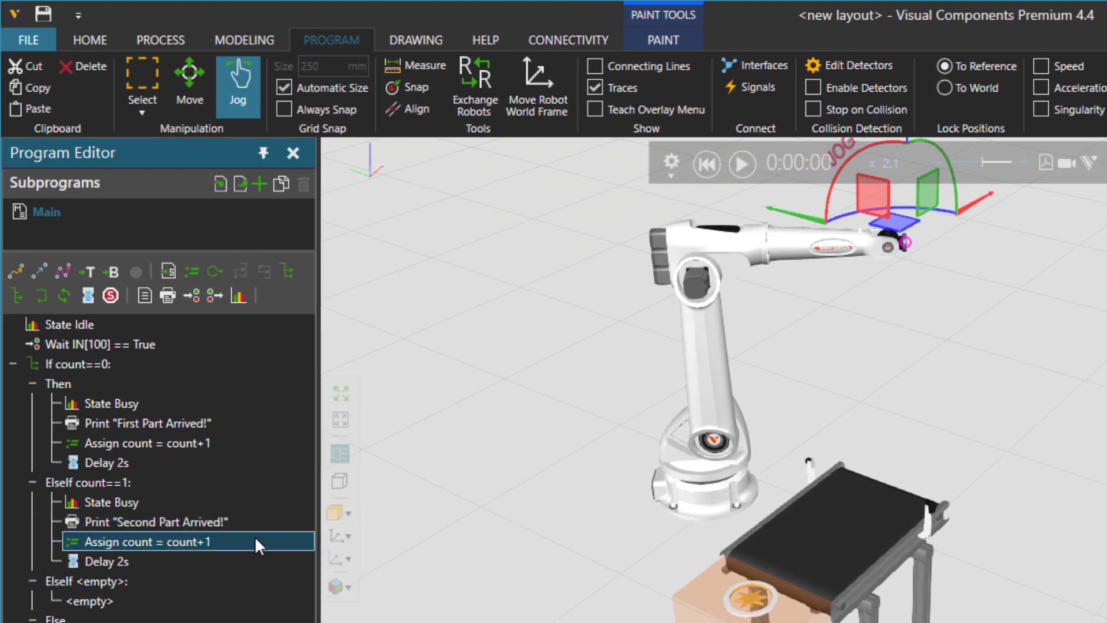
Set the last ElseIf to count==2, paste the statements, and print "Third Part Arrived!"
left_click(99, 581)
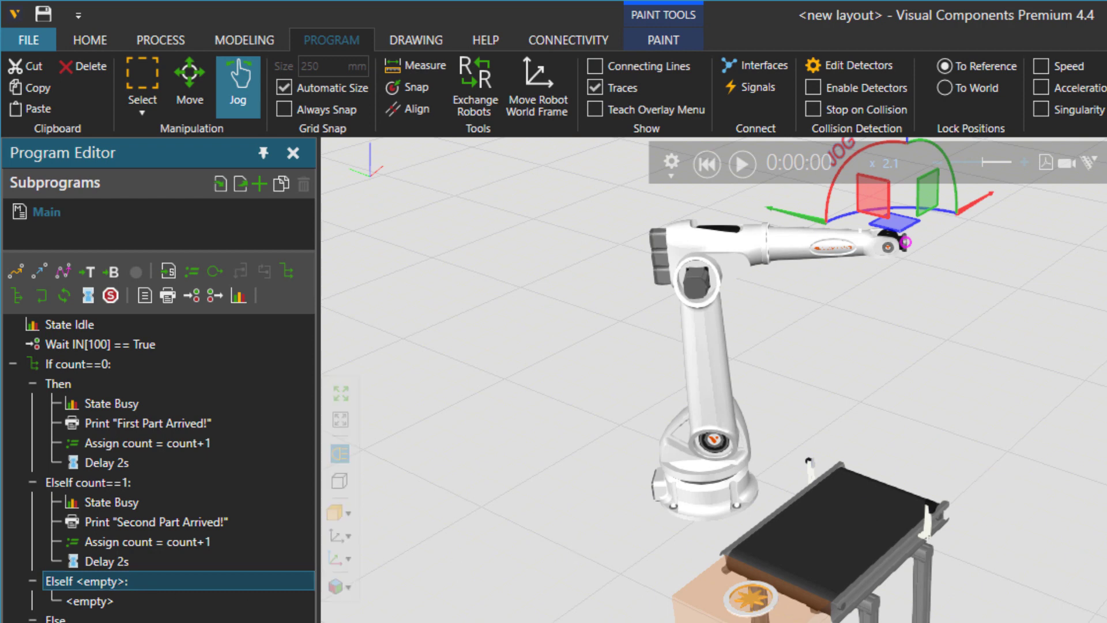
double_click(70, 581)
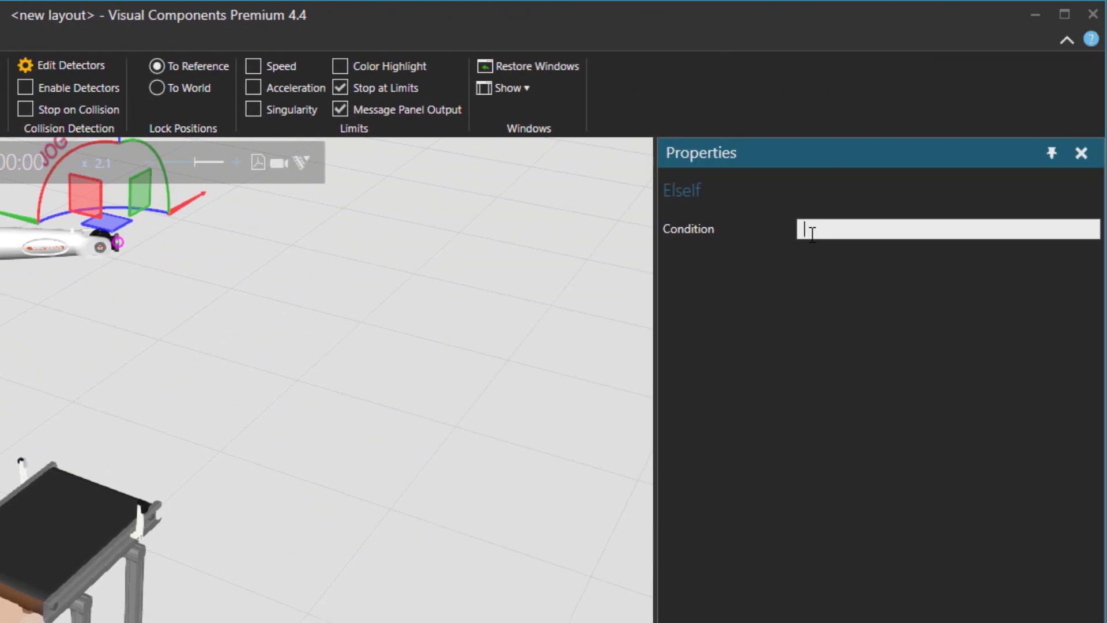
type("count==2:")
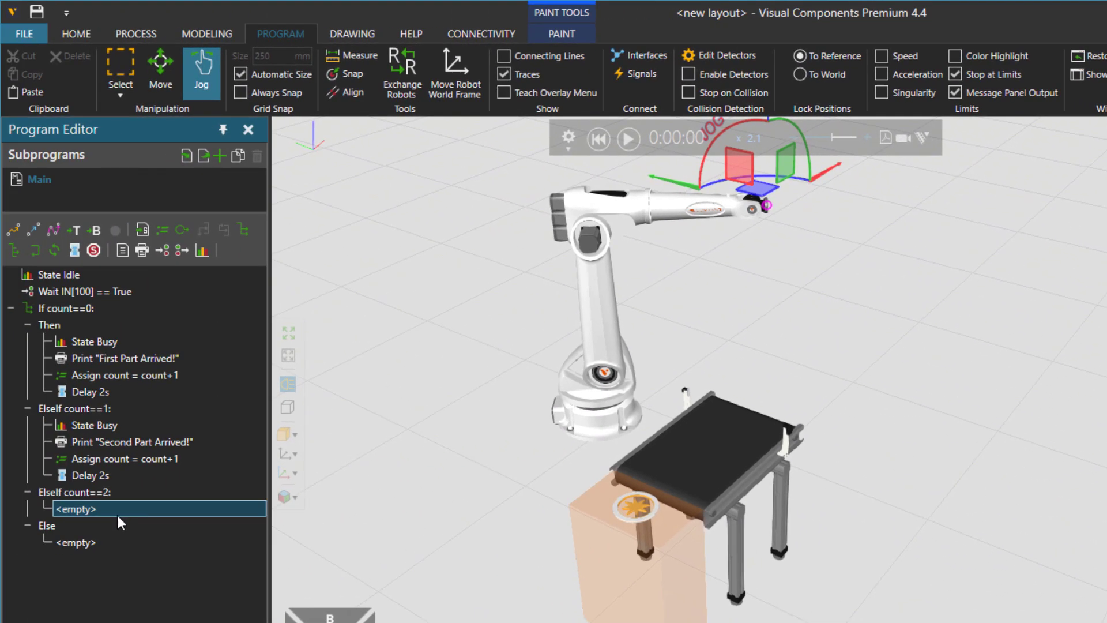
right_click(95, 508)
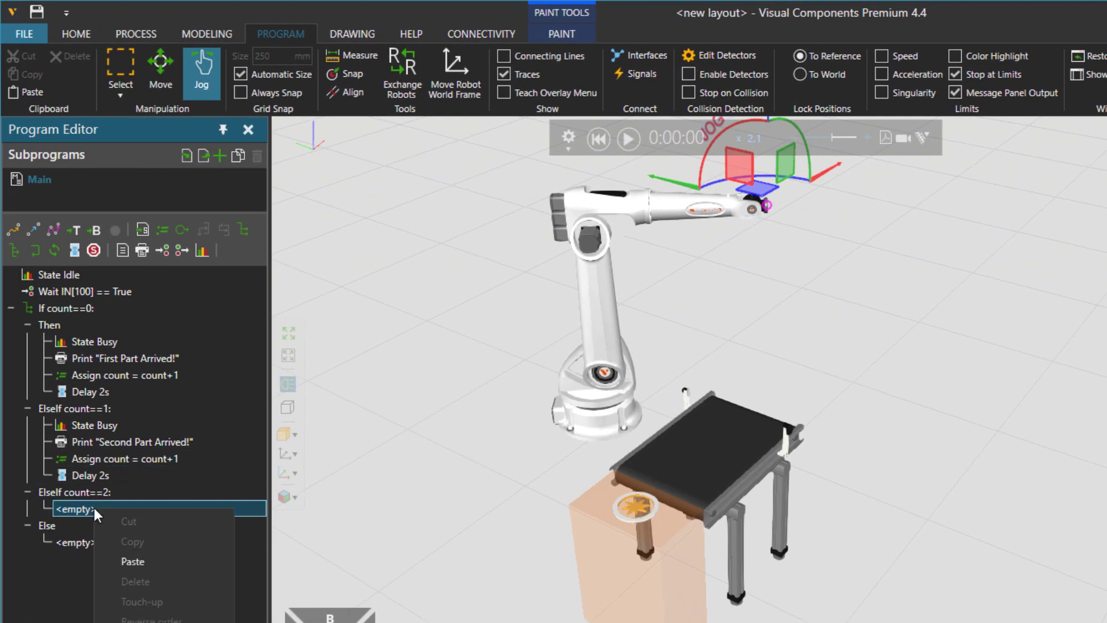
left_click(132, 561)
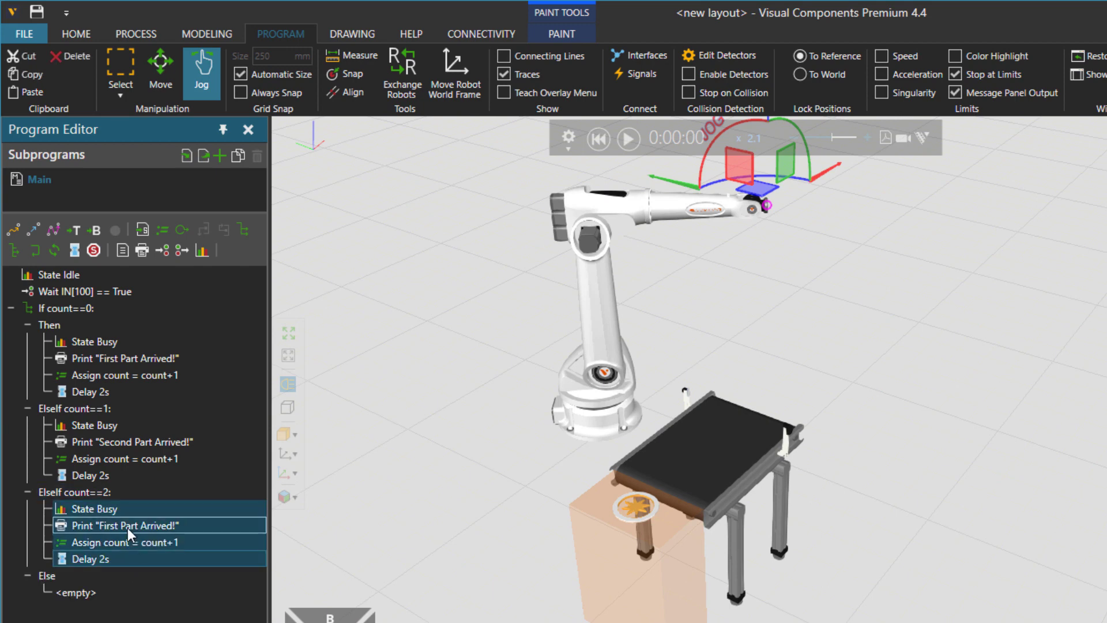
double_click(125, 525)
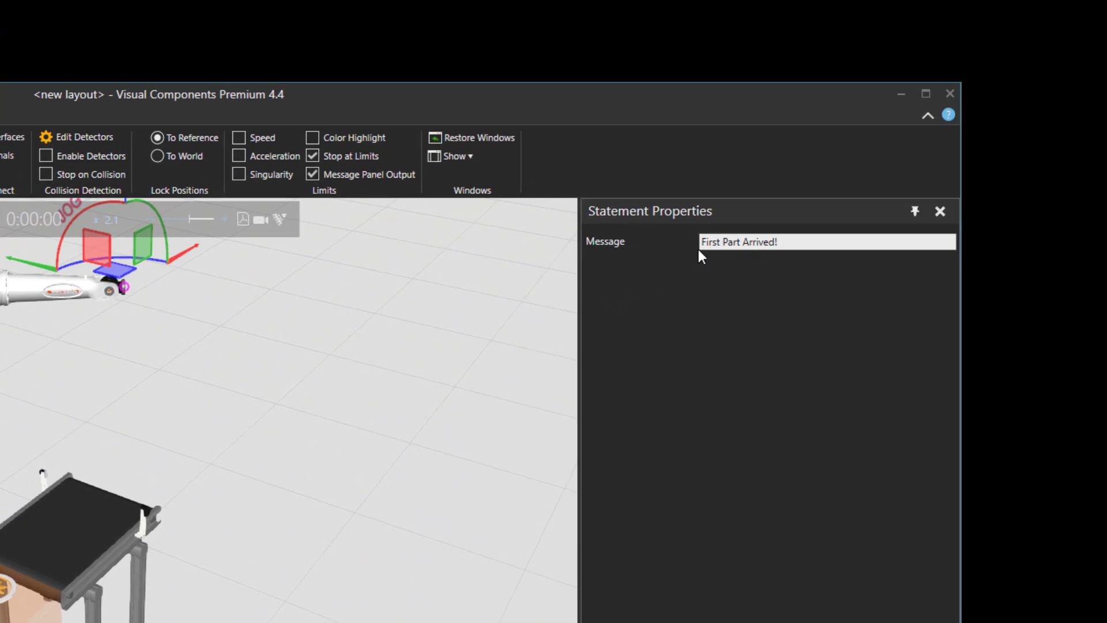
triple_click(739, 241)
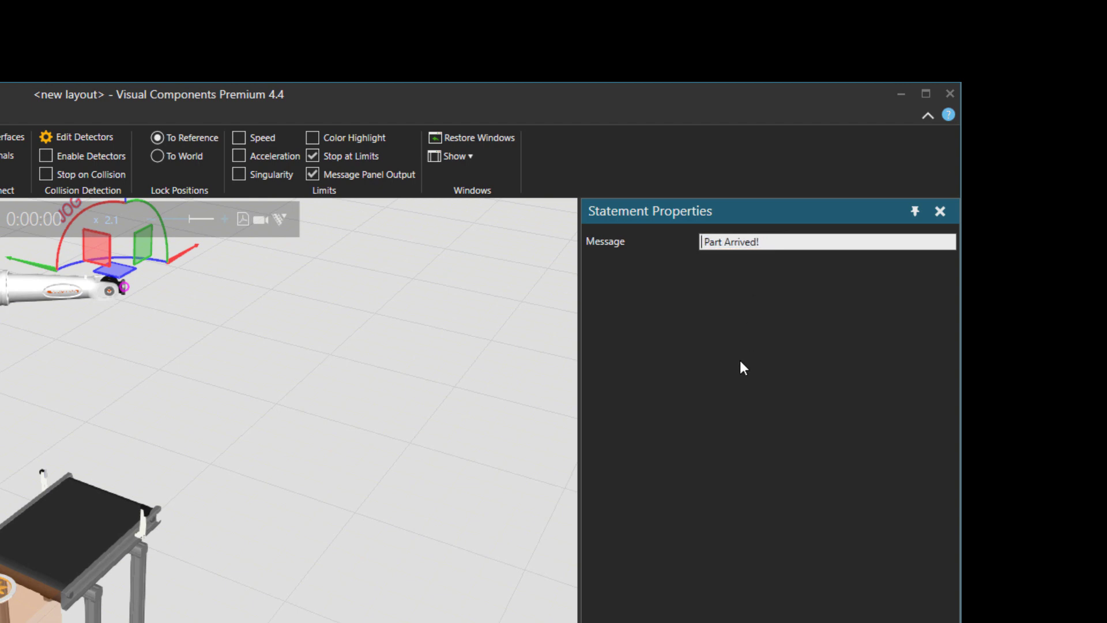
type("Third Part Arrived!")
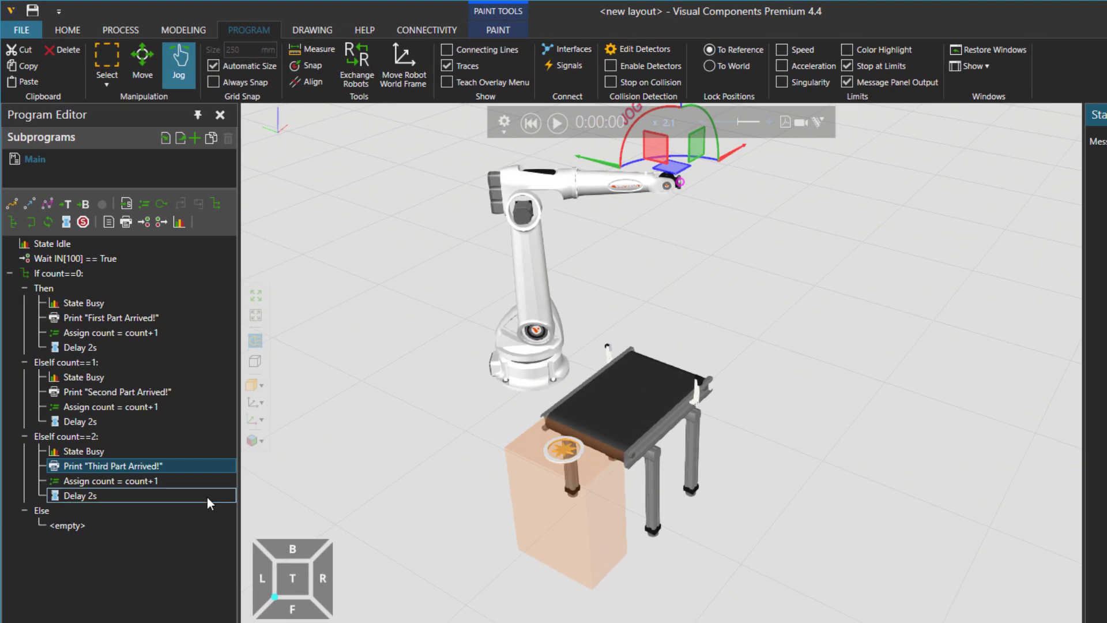
Select Print "Stop!" under Else and add a Halt statement after it
left_click(66, 525)
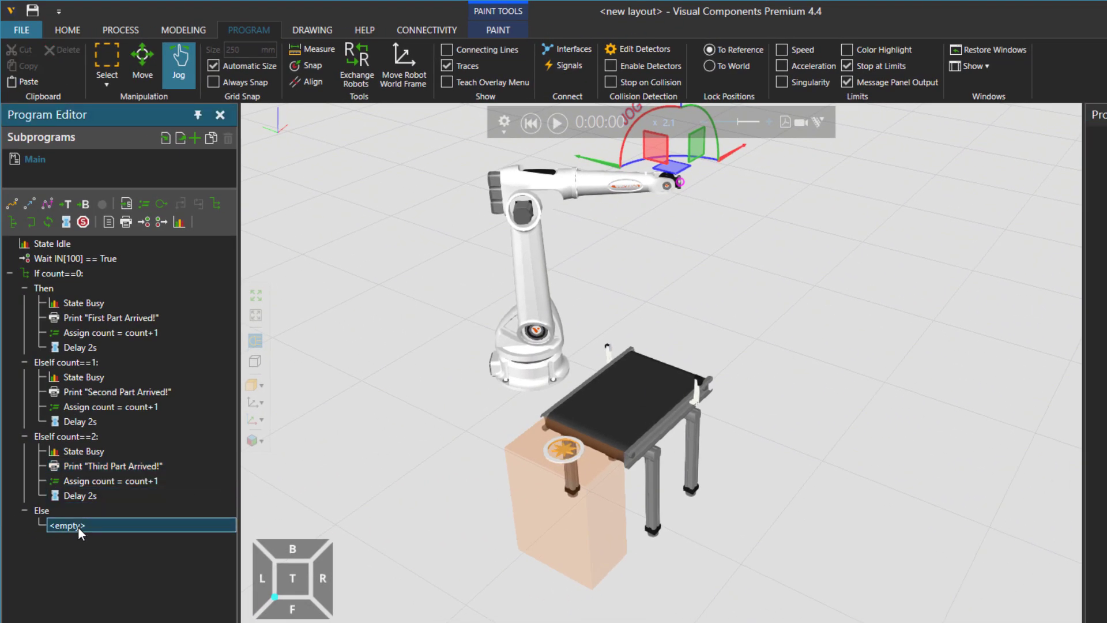
left_click(41, 510)
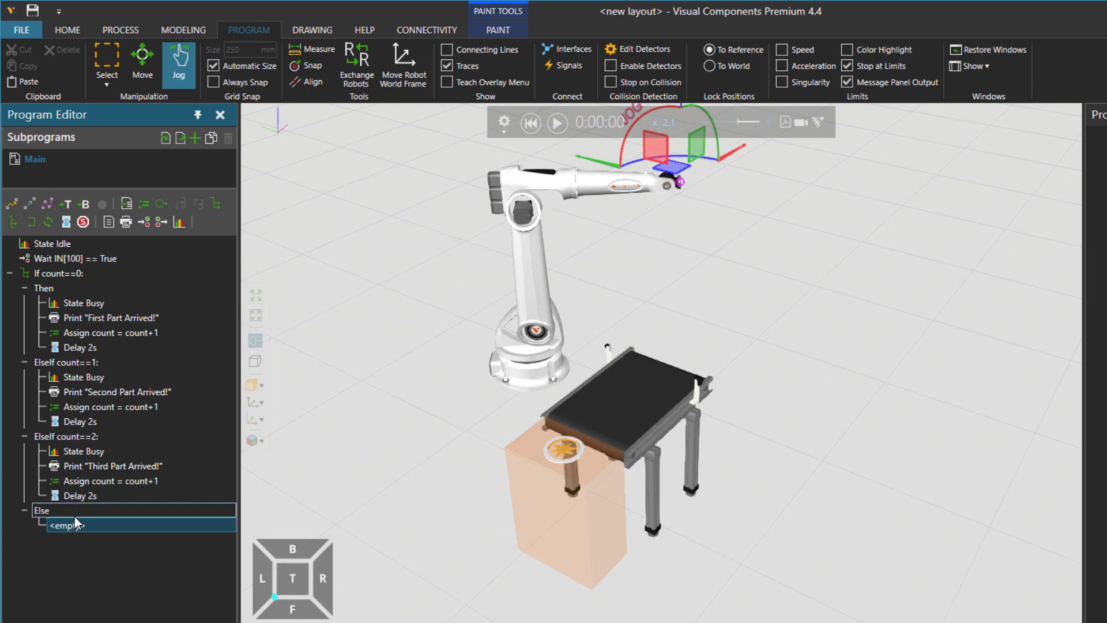
left_click(120, 465)
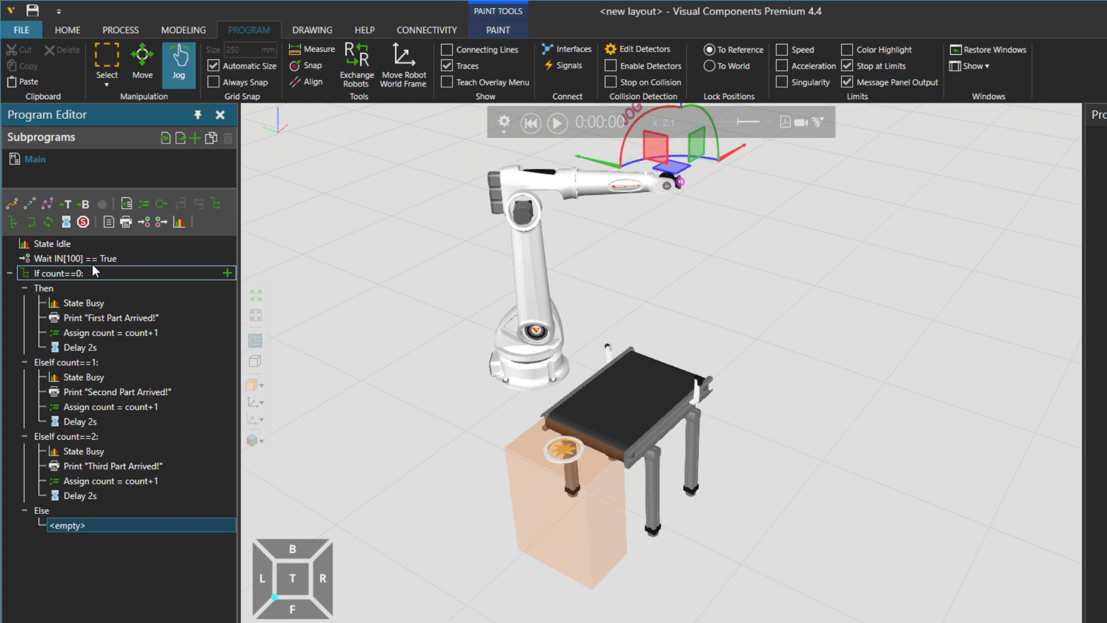
left_click(125, 221)
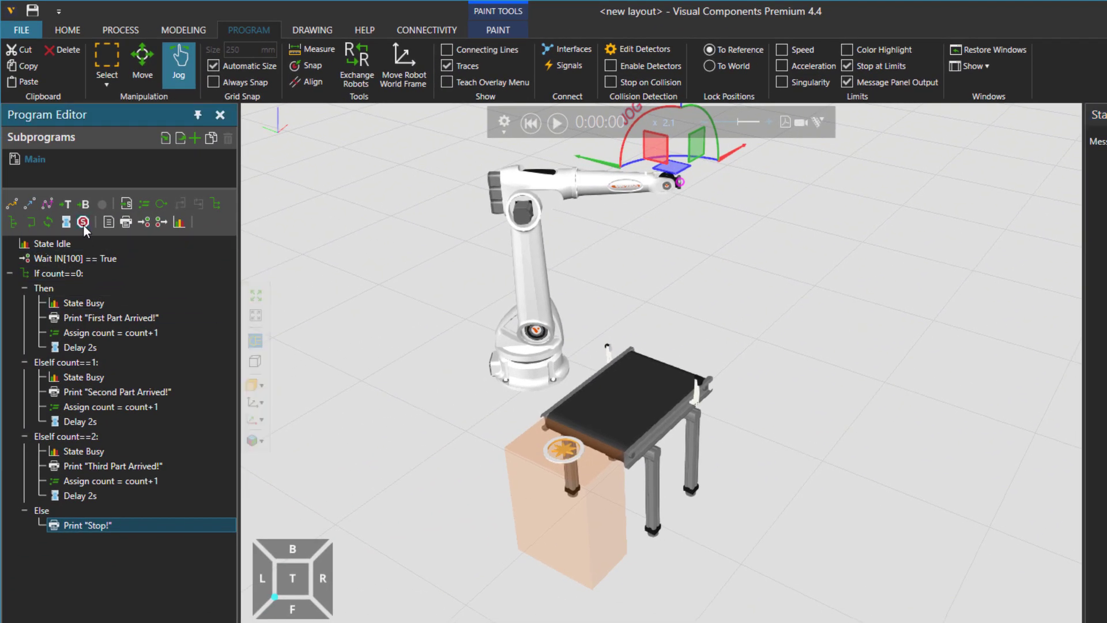
left_click(82, 221)
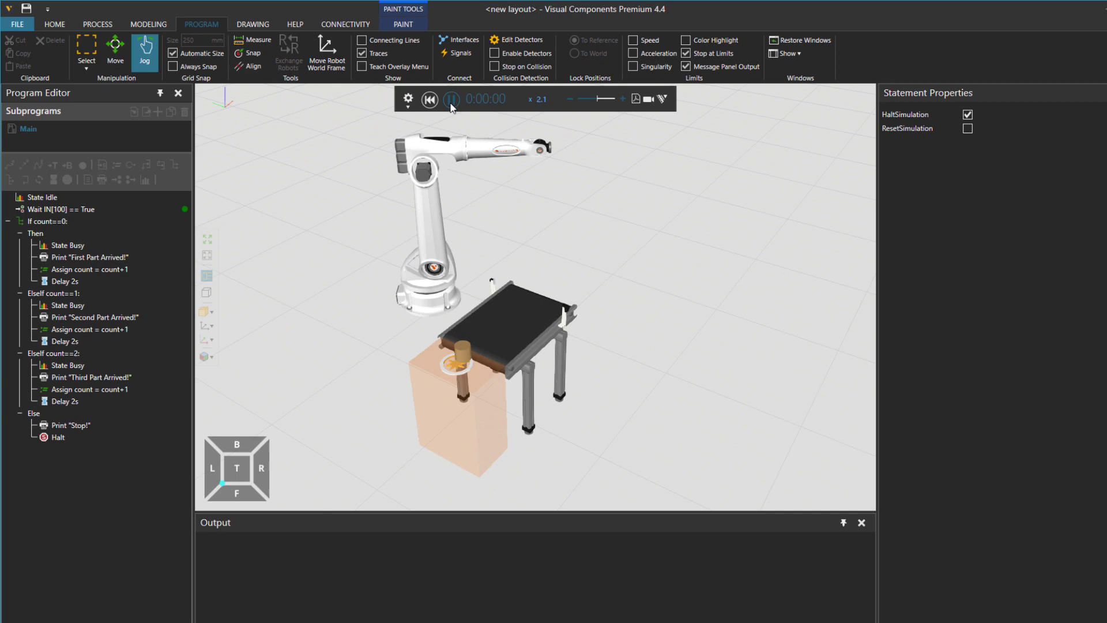
Play the simulation until "First Part Arrived!" prints, then select the robot
left_click(451, 99)
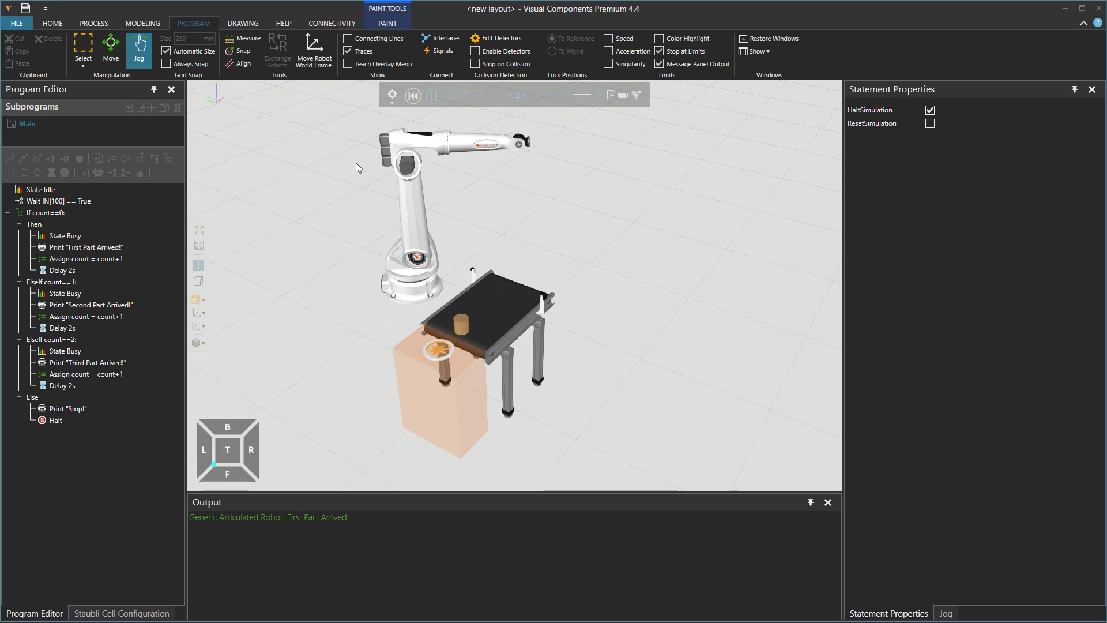
left_click(55, 421)
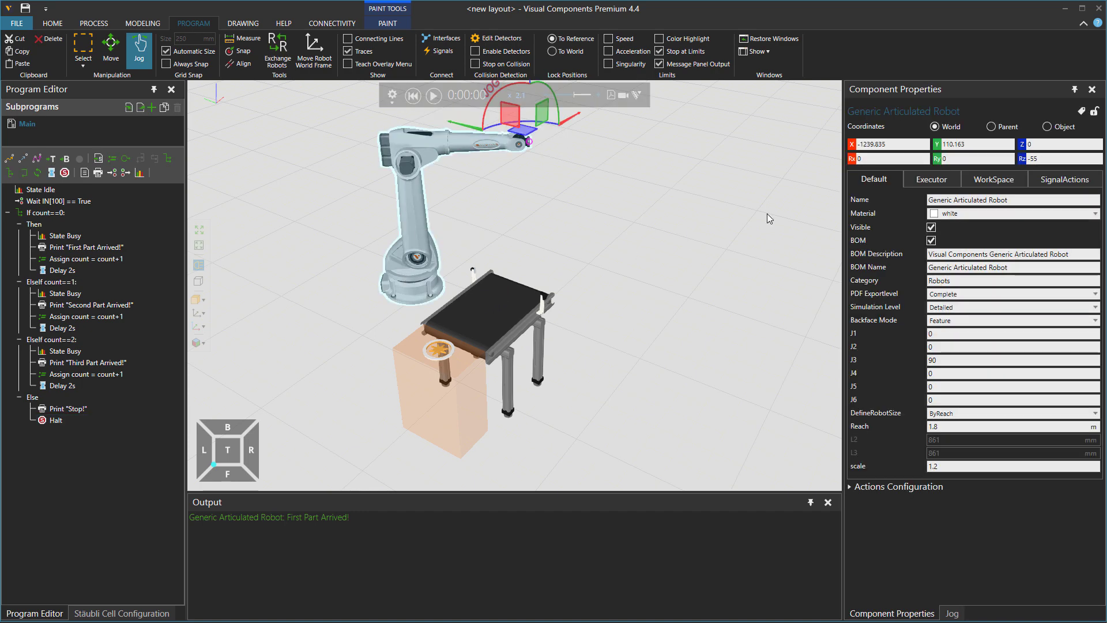
Open the robot's Executor properties while the simulation prints the remaining messages and Stop!
left_click(930, 178)
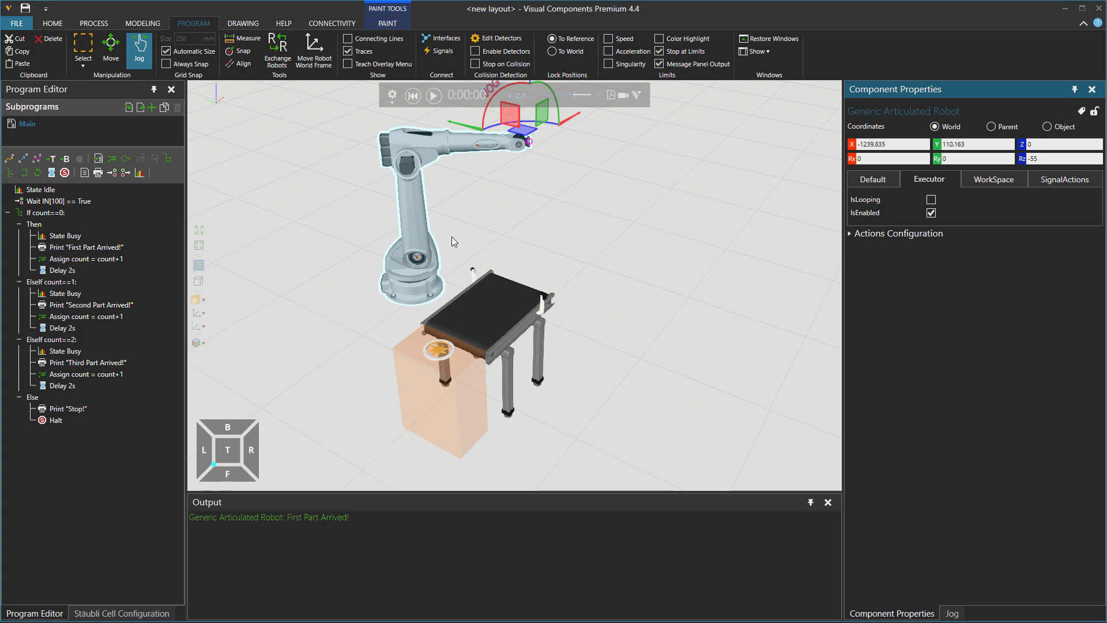
mouse_move(148, 428)
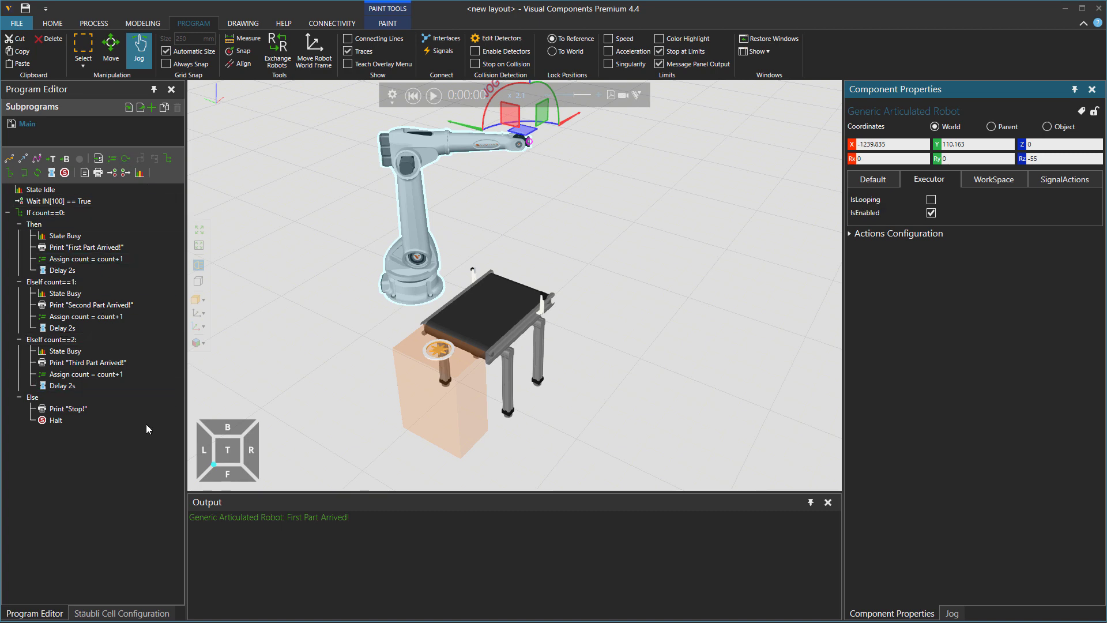
left_click(930, 199)
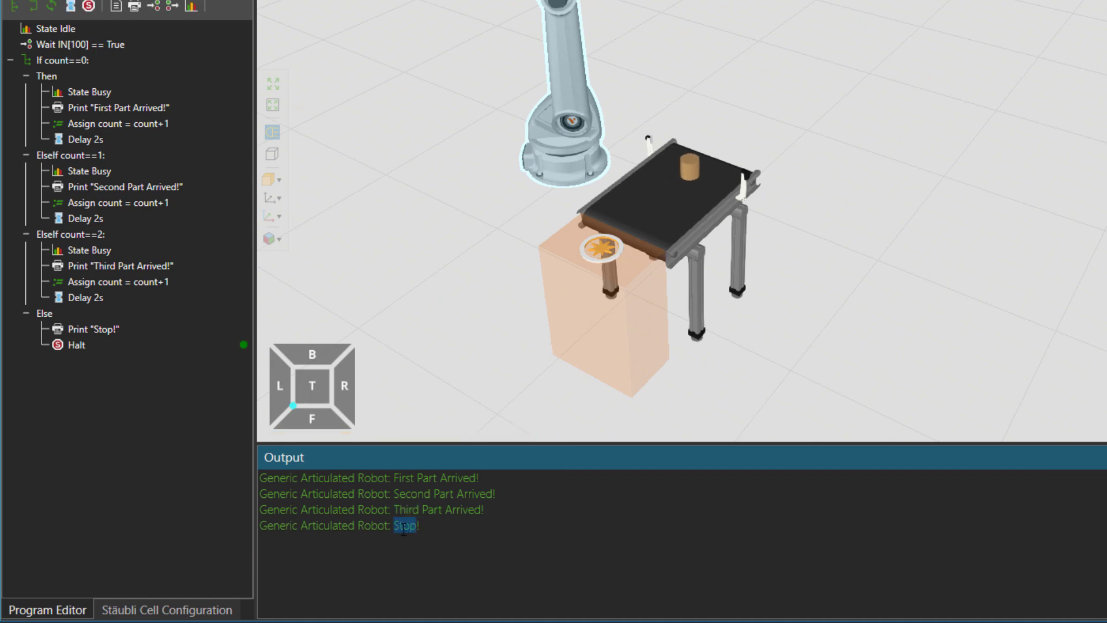
mouse_move(275, 465)
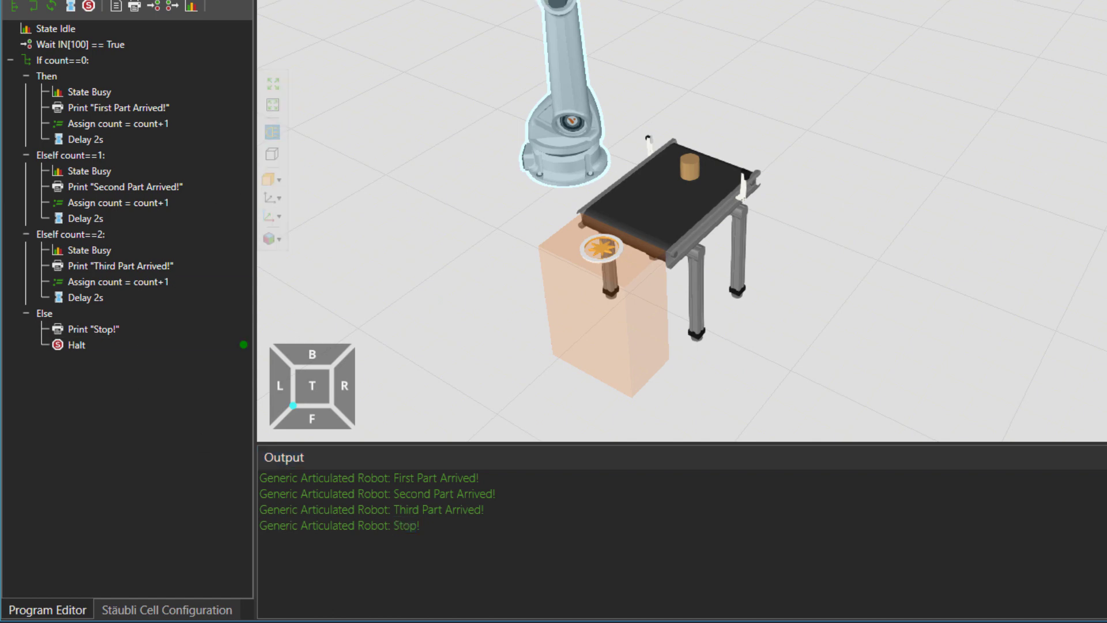
Collapse the If block and add a Wait for IN[100] == False after it
left_click(10, 60)
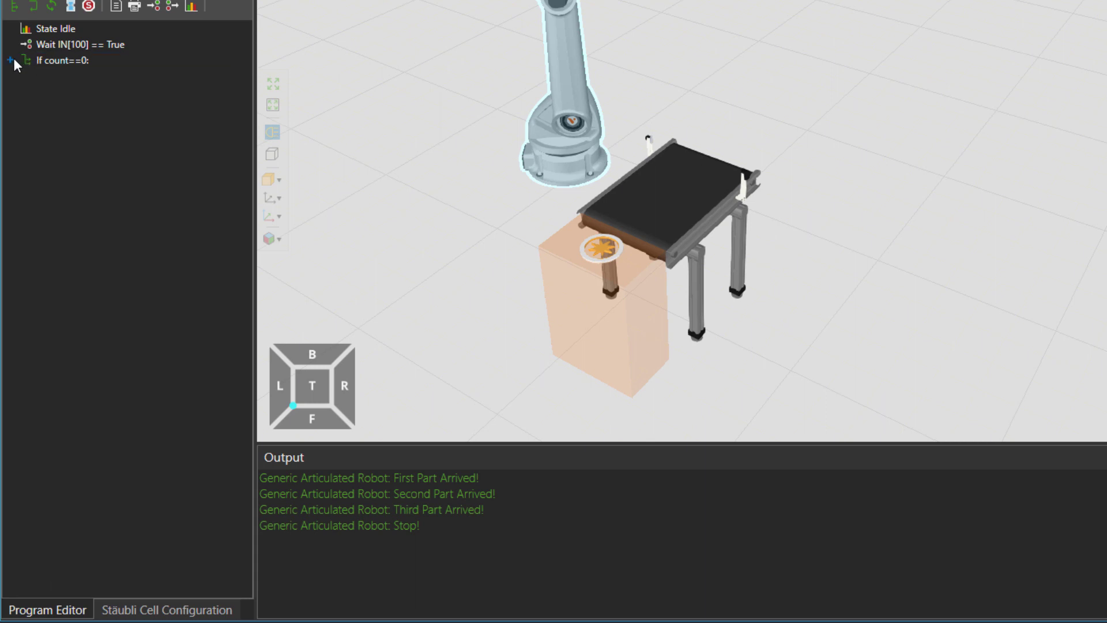
left_click(14, 60)
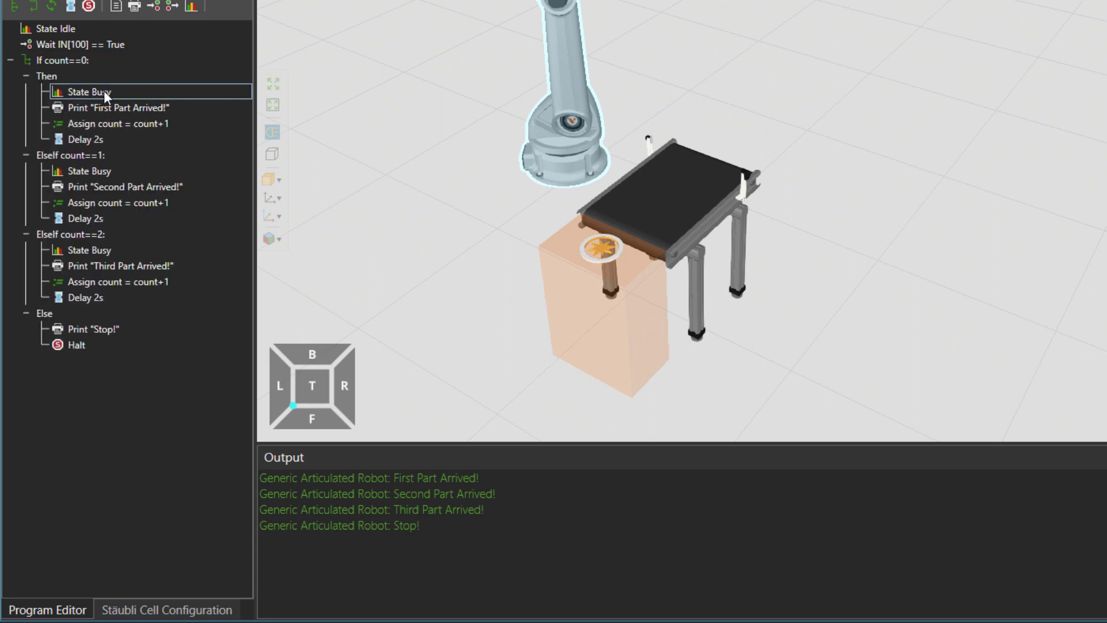
left_click(54, 28)
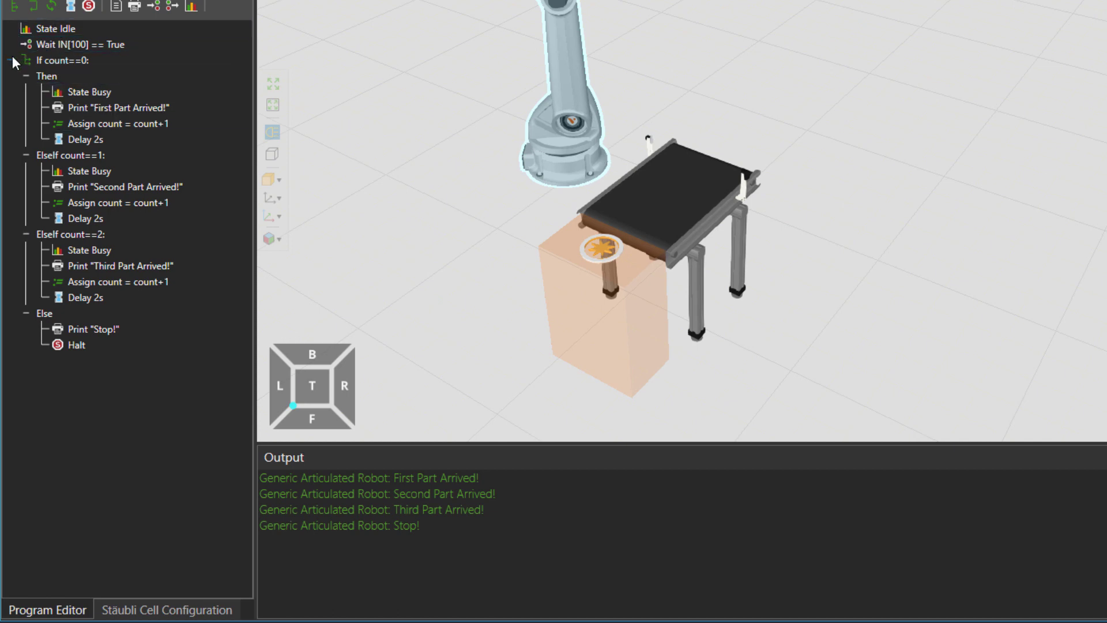
left_click(10, 60)
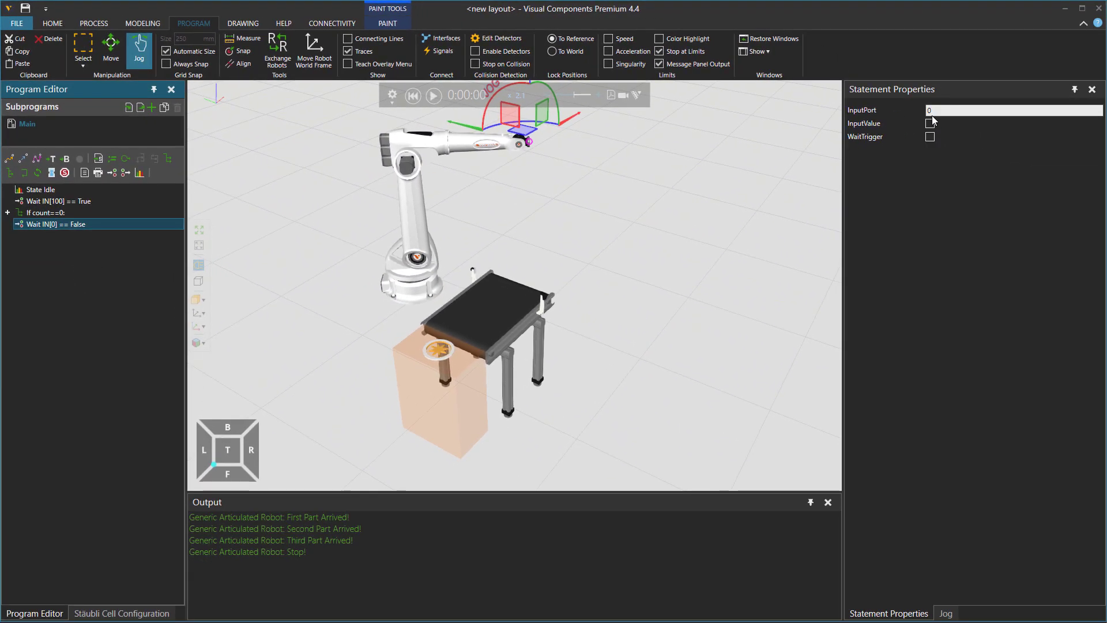
type("100")
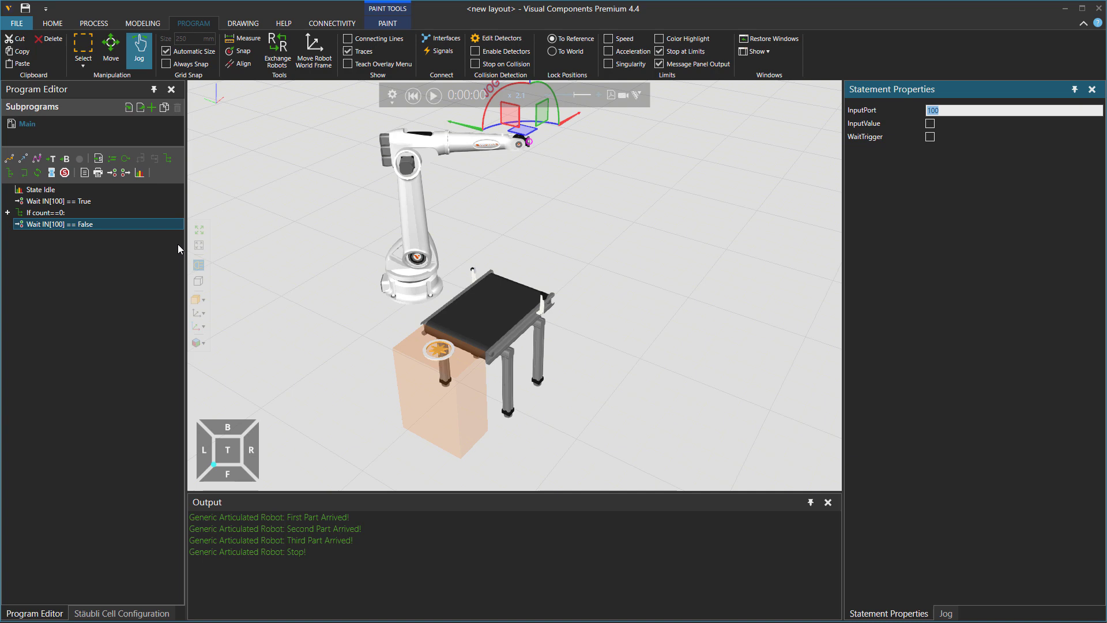
left_click(42, 189)
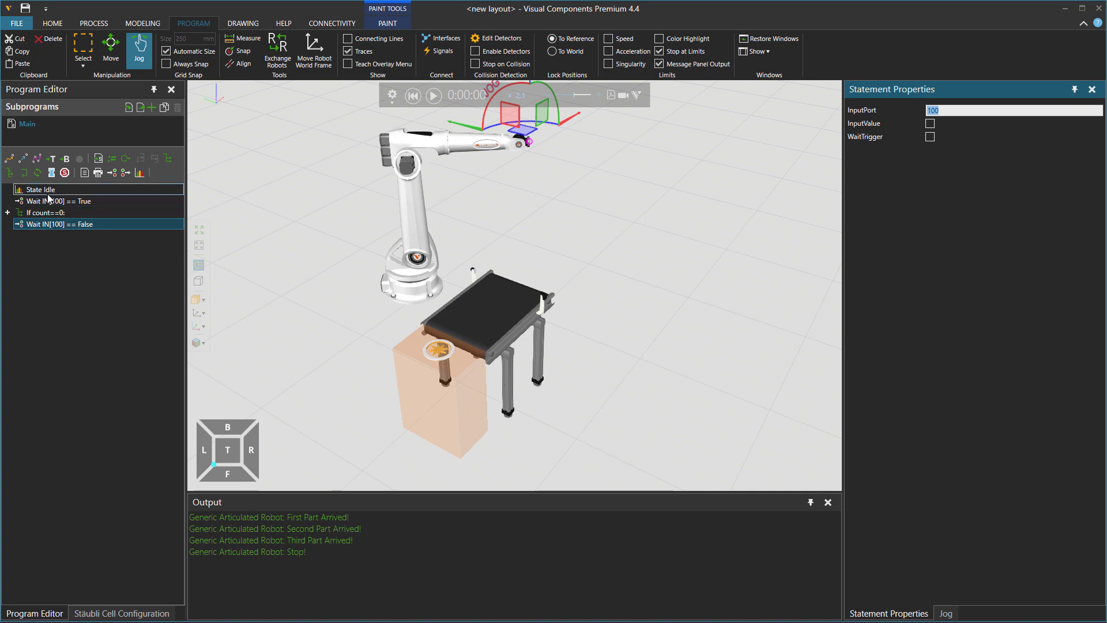
mouse_move(51, 197)
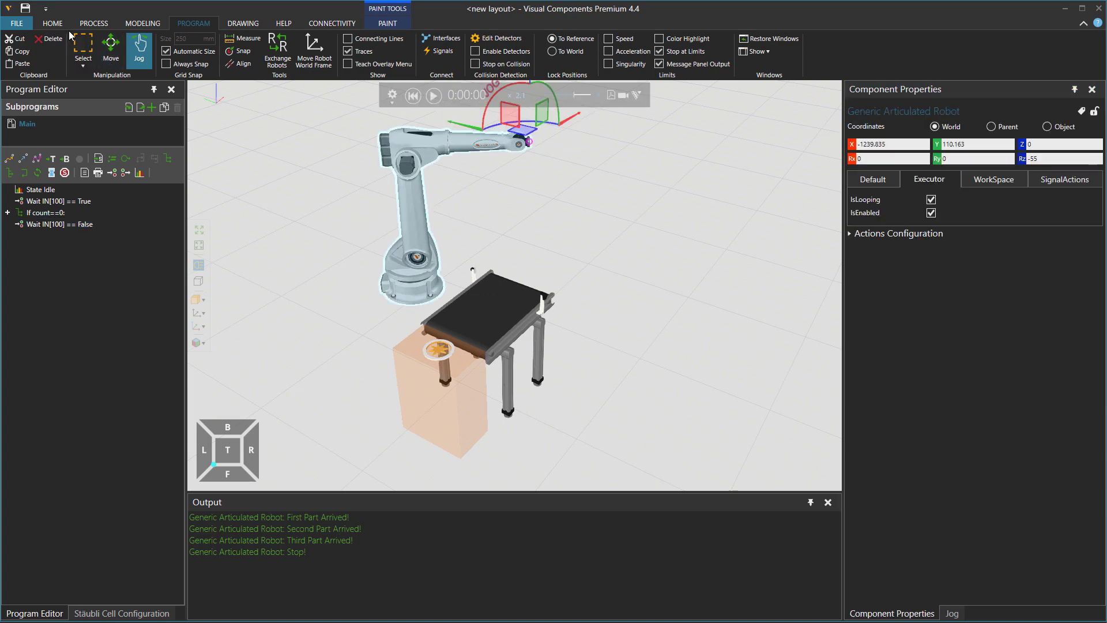
Open Statistics from HOME, discard the old State chart, and select the robot component
left_click(53, 23)
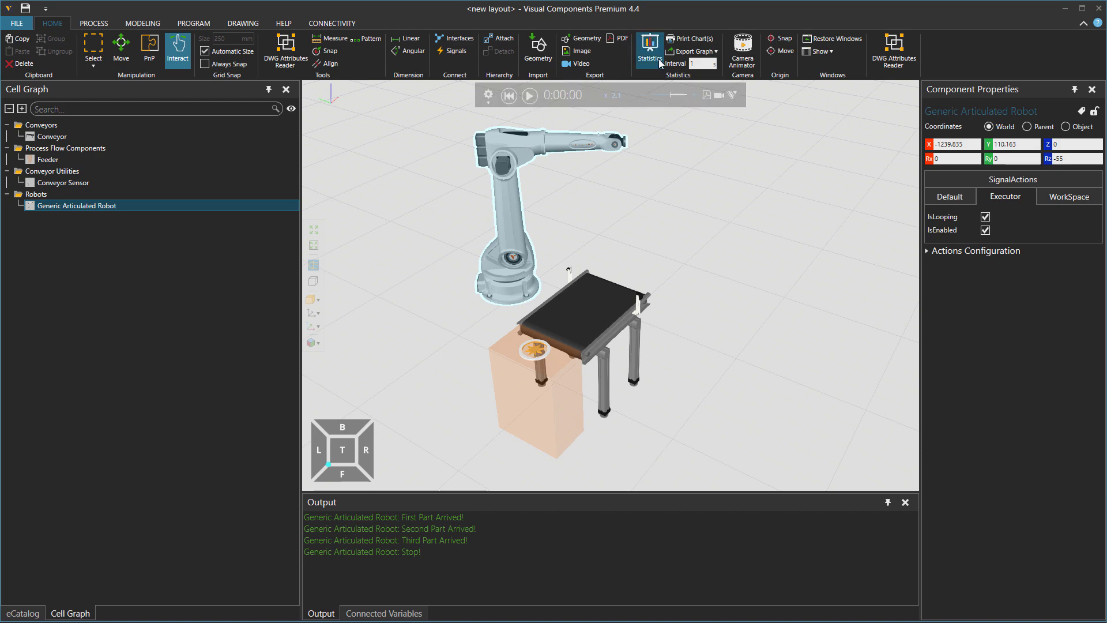
left_click(648, 50)
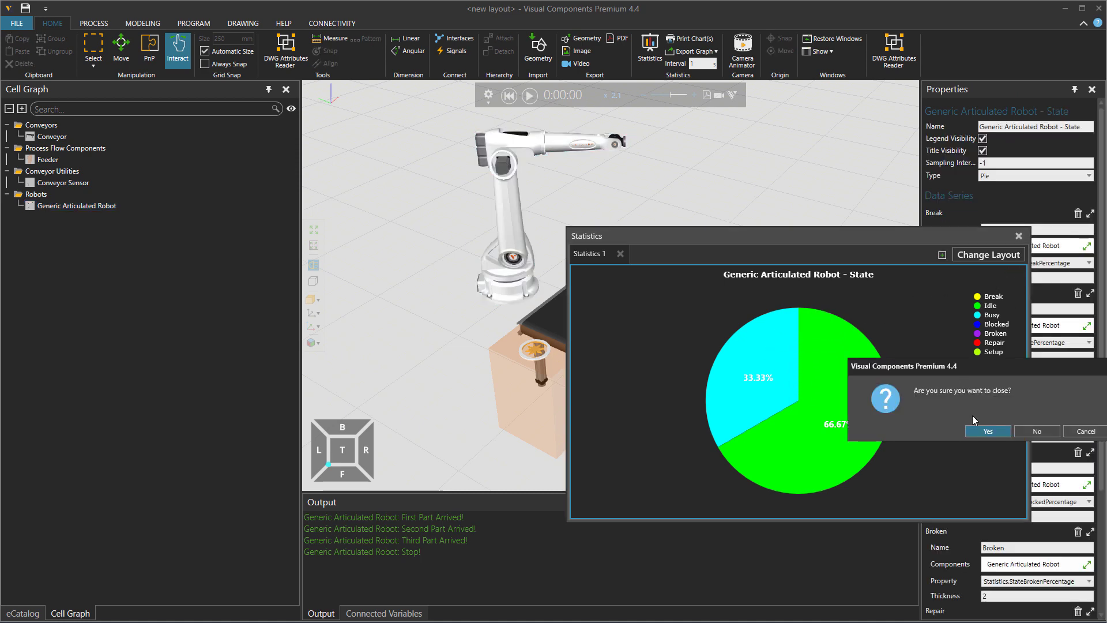
left_click(987, 431)
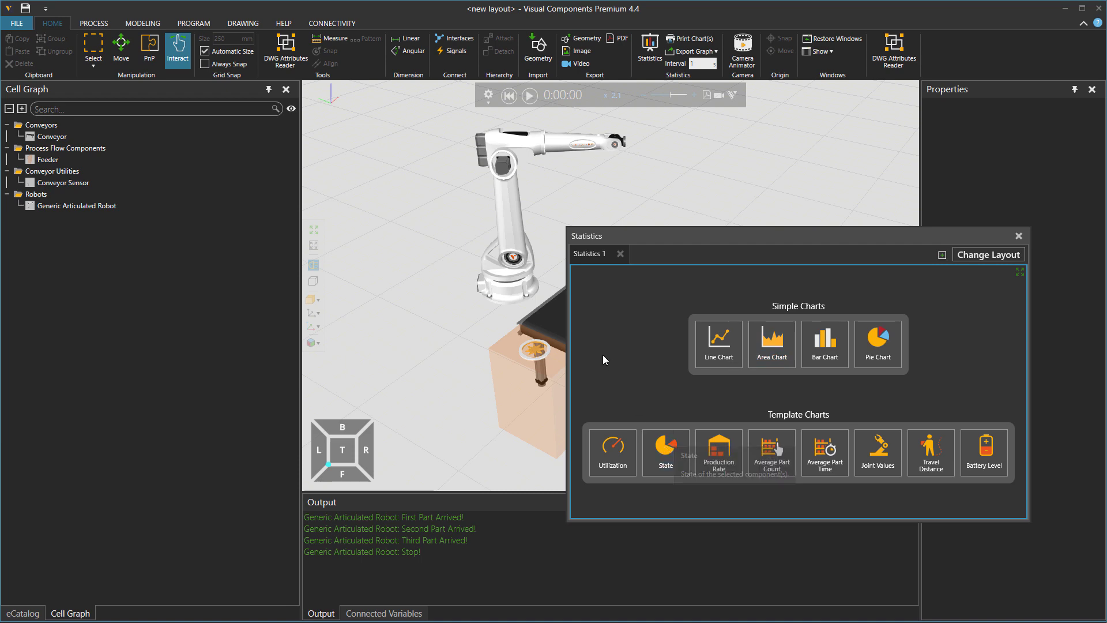
left_click(83, 205)
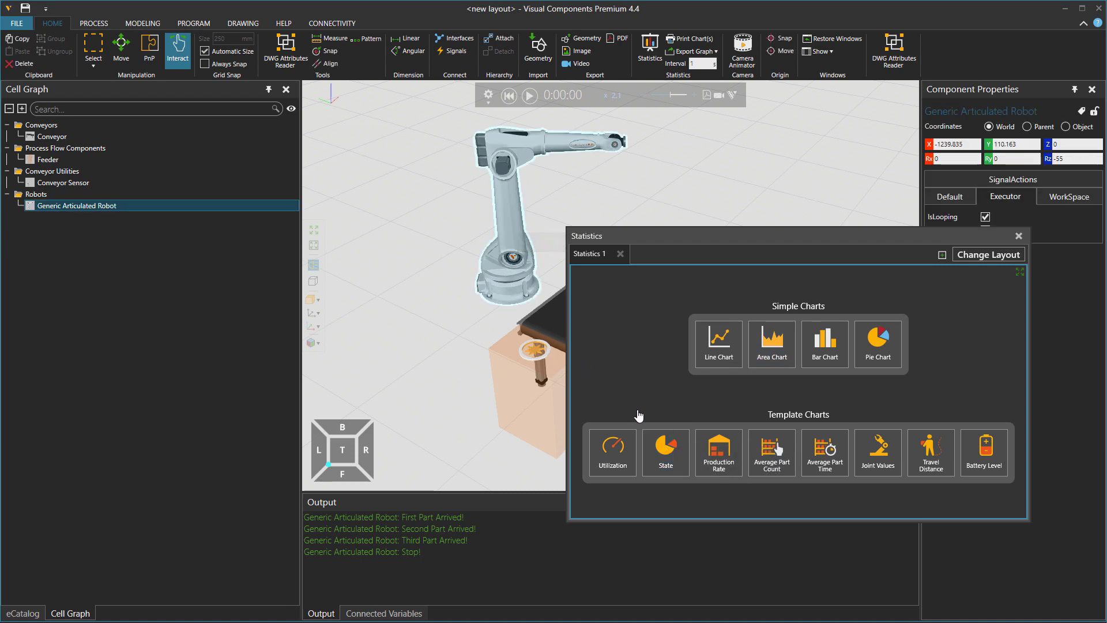
Add a State chart for the robot using Simulation Run data, checking the 66.67% Idle slice
left_click(665, 453)
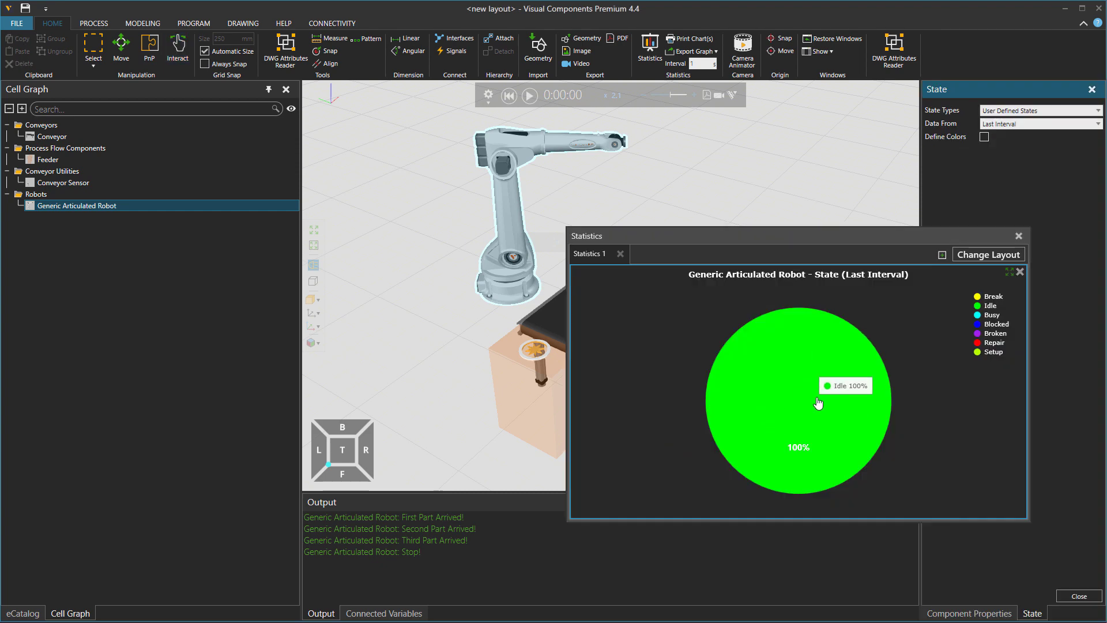
mouse_move(1023, 138)
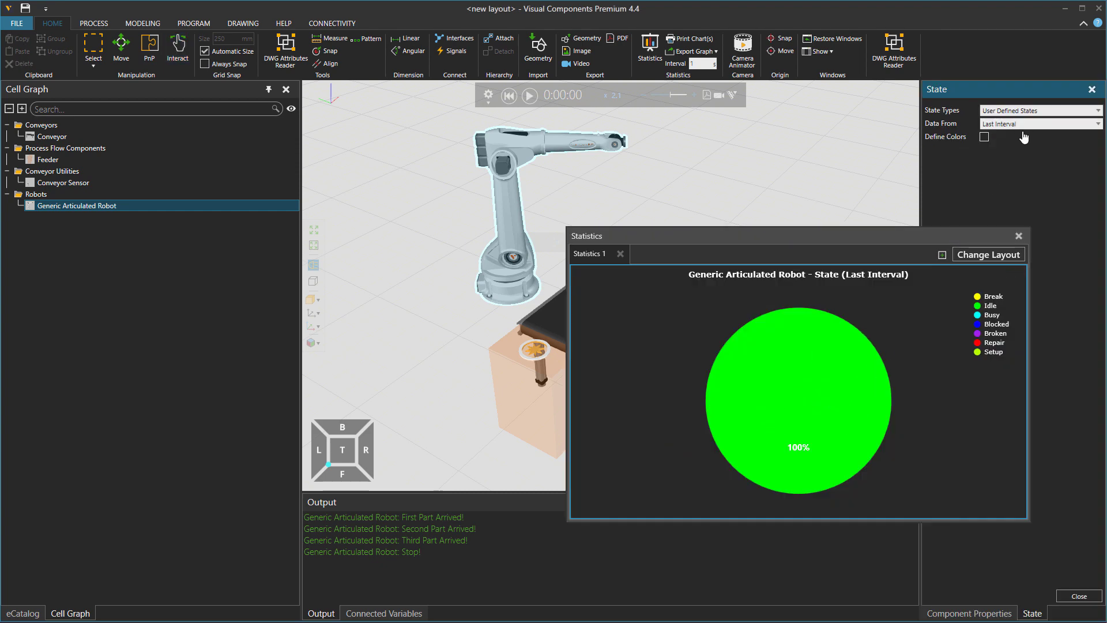
left_click(1037, 124)
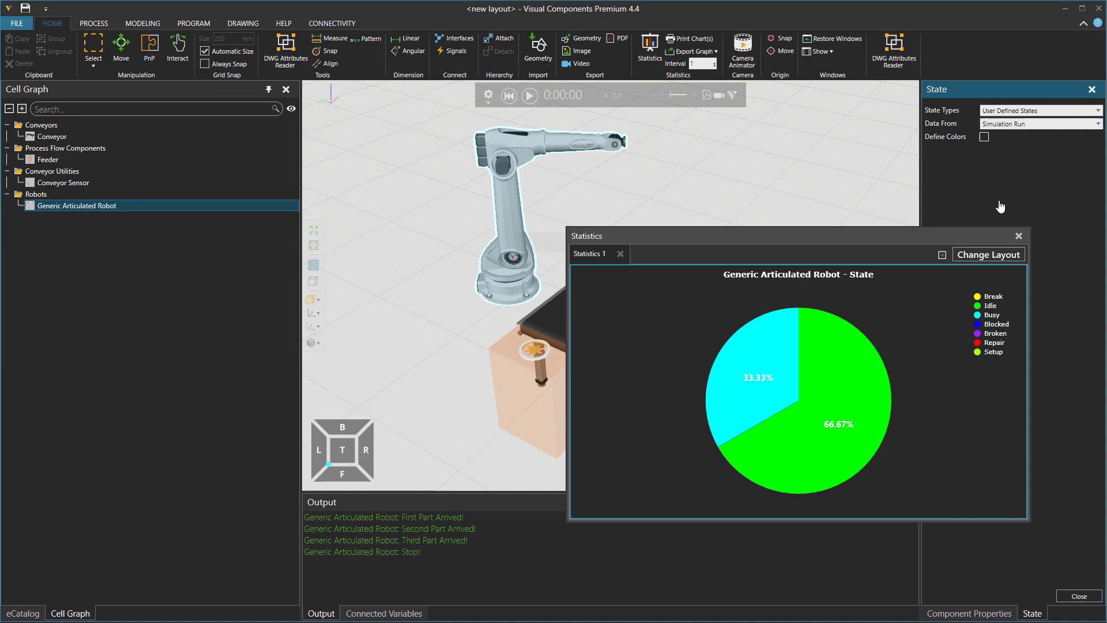
mouse_move(853, 396)
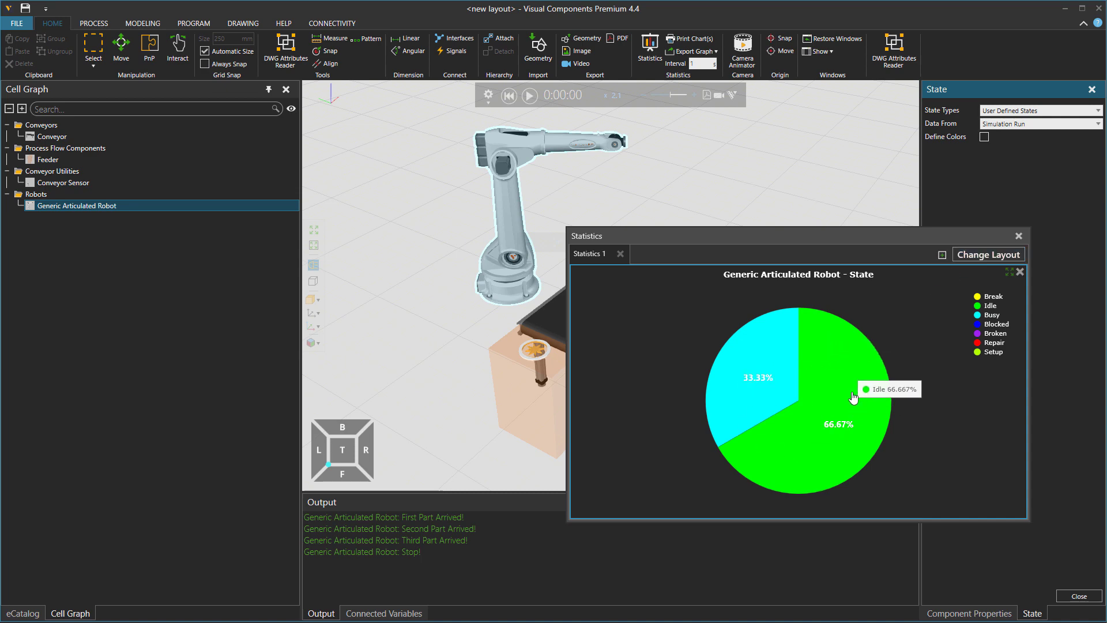
left_click(528, 96)
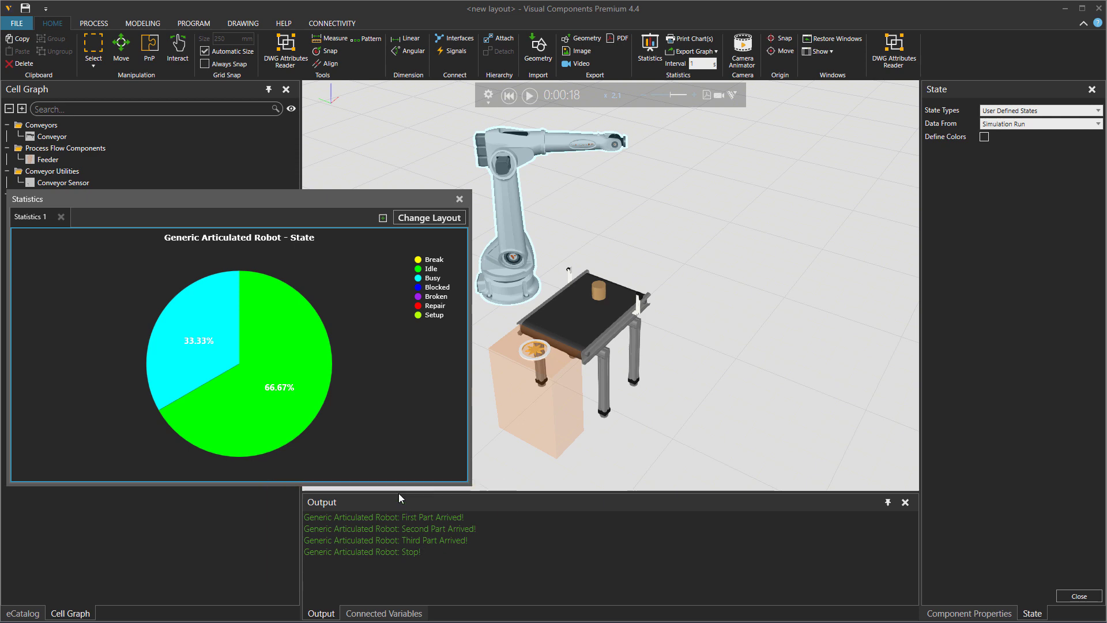
mouse_move(277, 409)
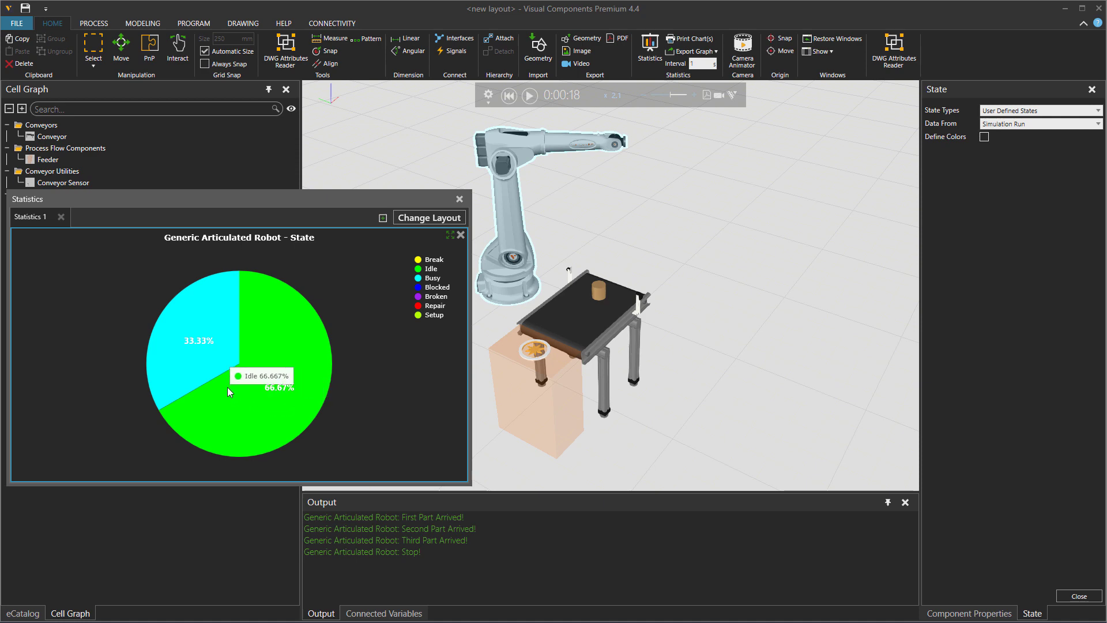
mouse_move(233, 393)
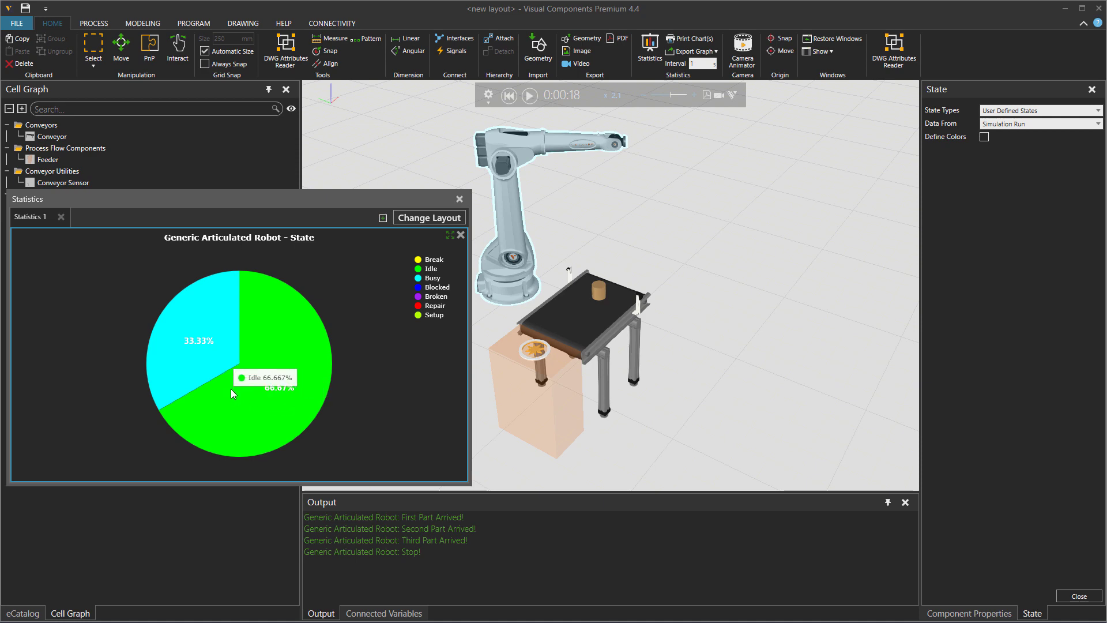